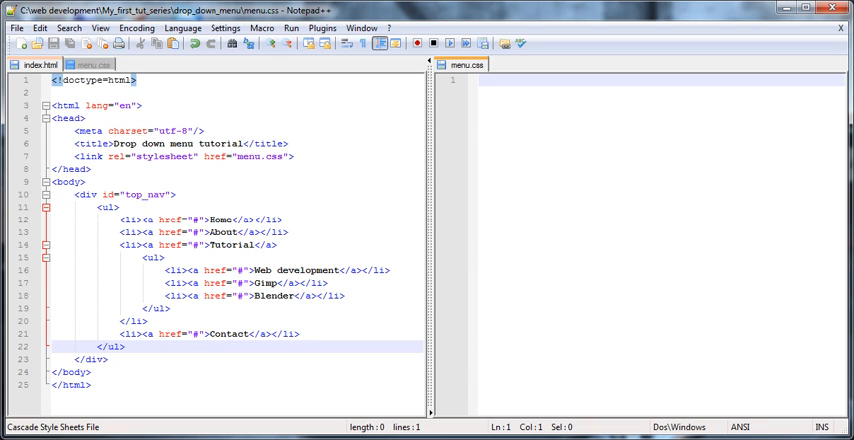
mouse_move(393, 260)
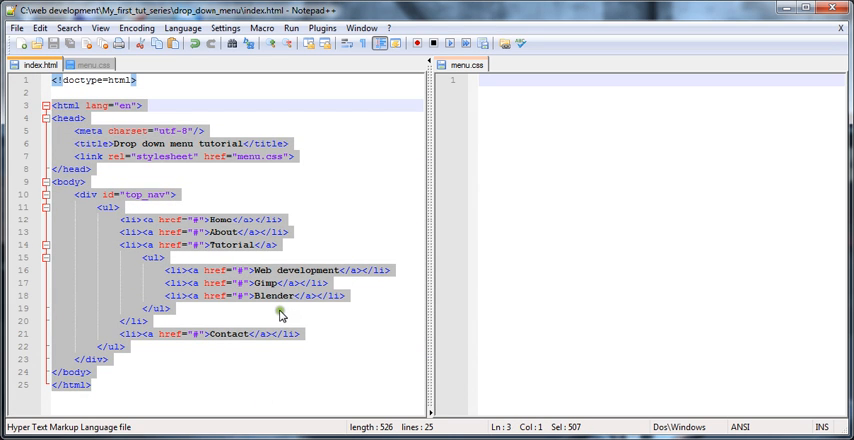
mouse_move(343, 233)
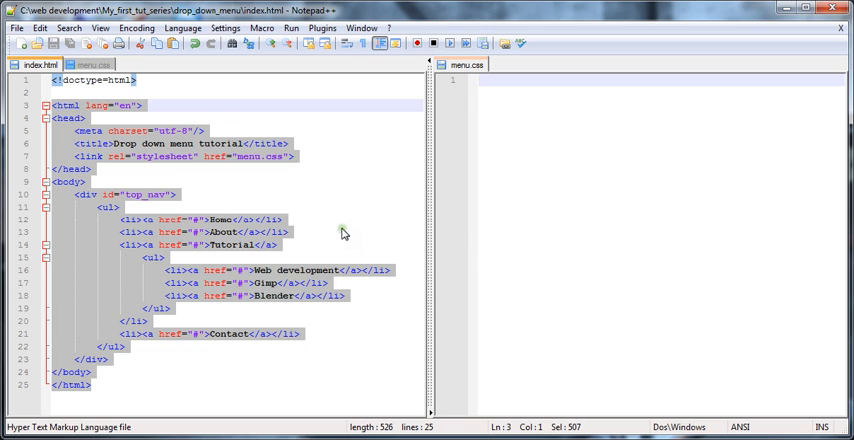
mouse_move(352, 291)
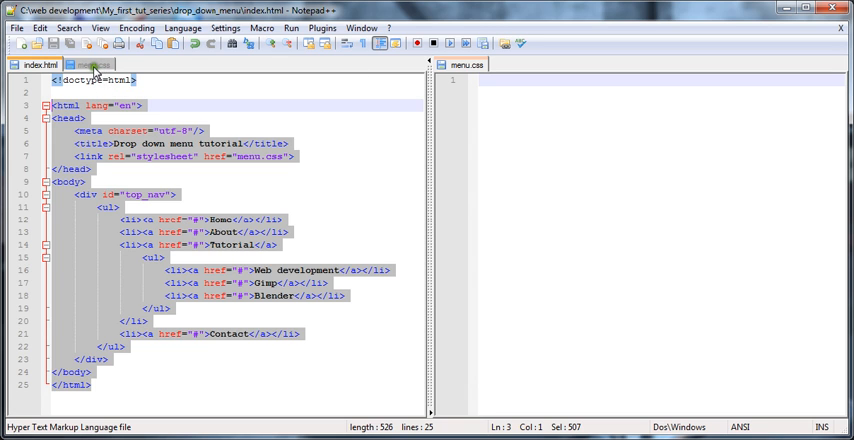
Switch to menu.css and start an empty #top_nav { } rule block
left_click(90, 64)
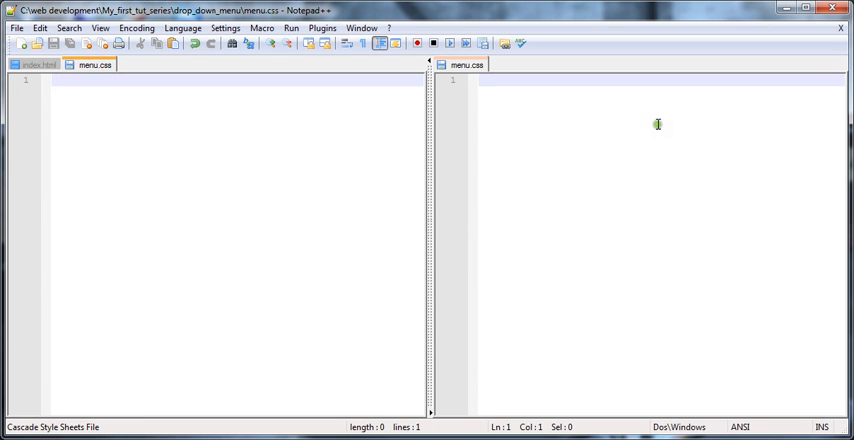
left_click(37, 64)
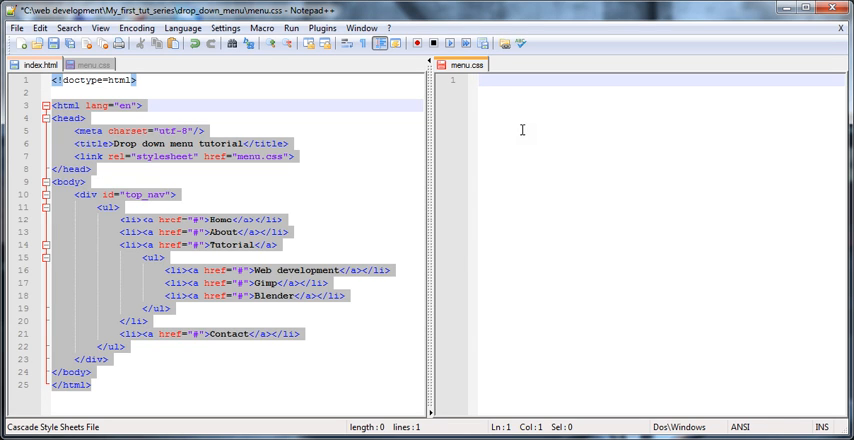
type("#t")
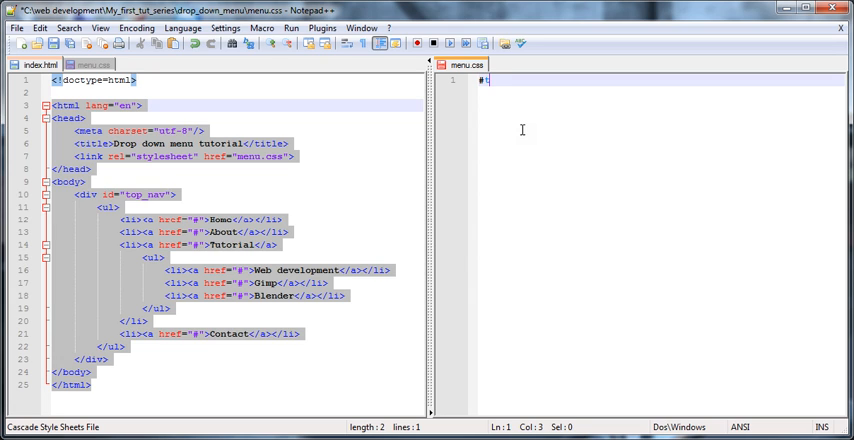
type("top_nav")
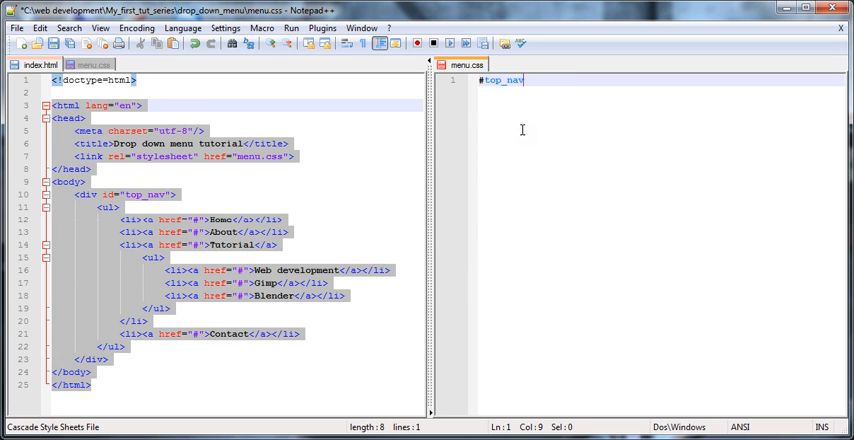
type("{")
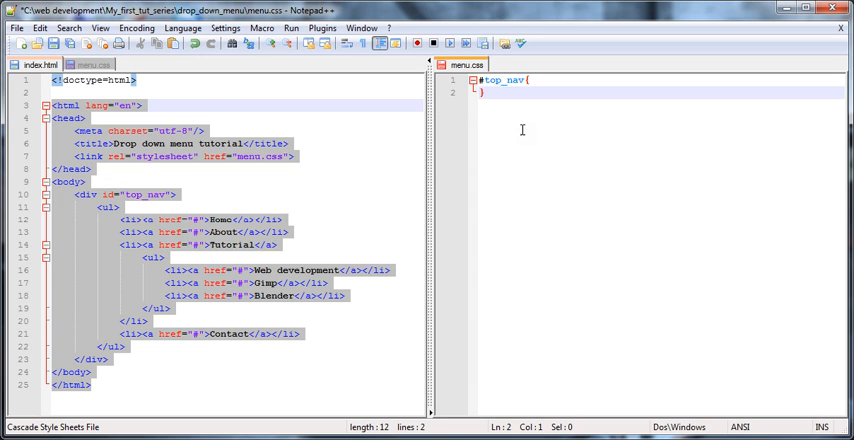
key("enter")
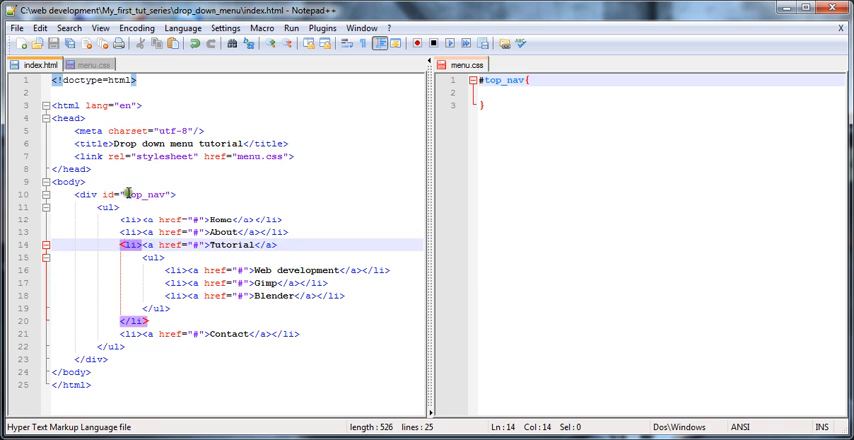
Extend the selector to #top_nav li:hover ul and give it display:block;
left_click(128, 194)
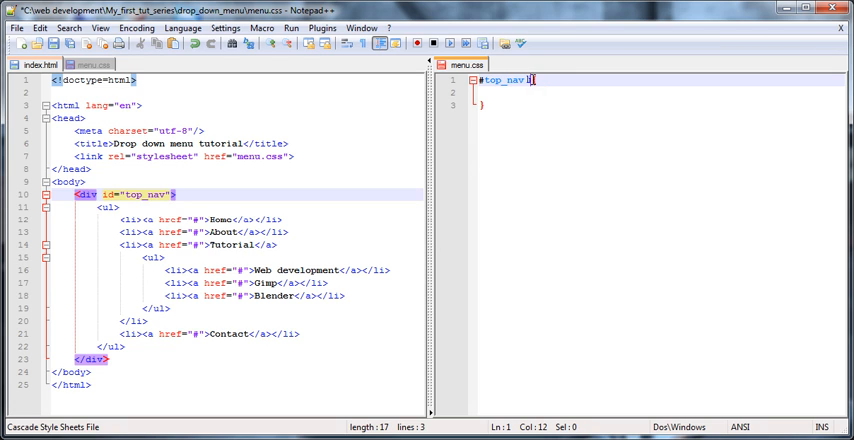
type(":hover{")
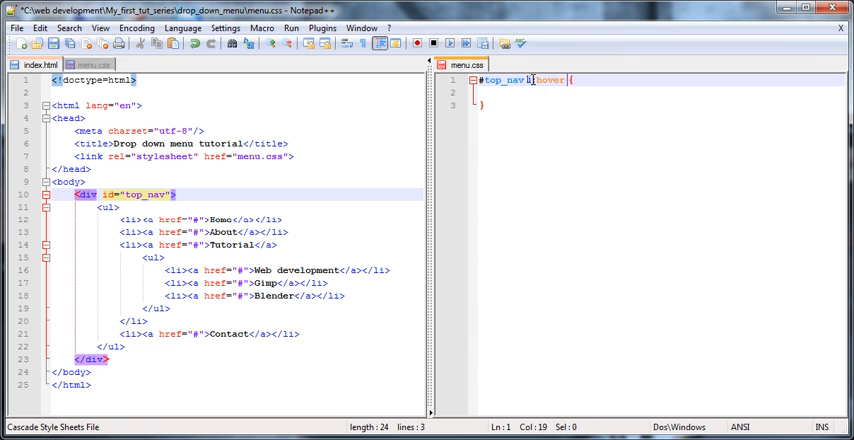
type("ul")
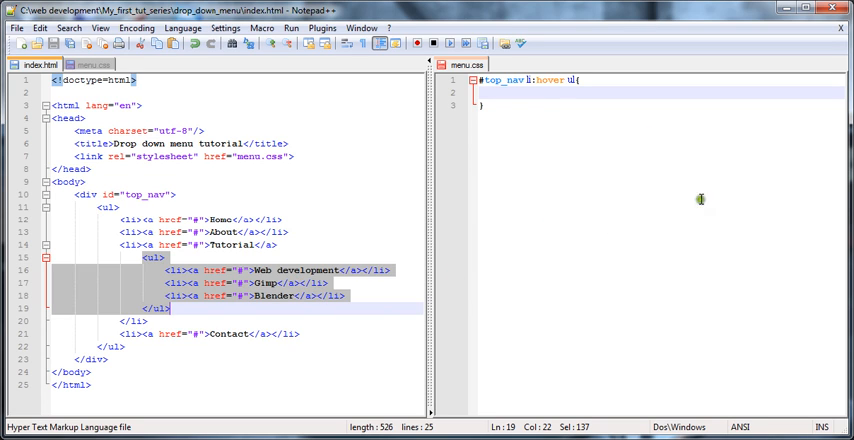
mouse_move(737, 242)
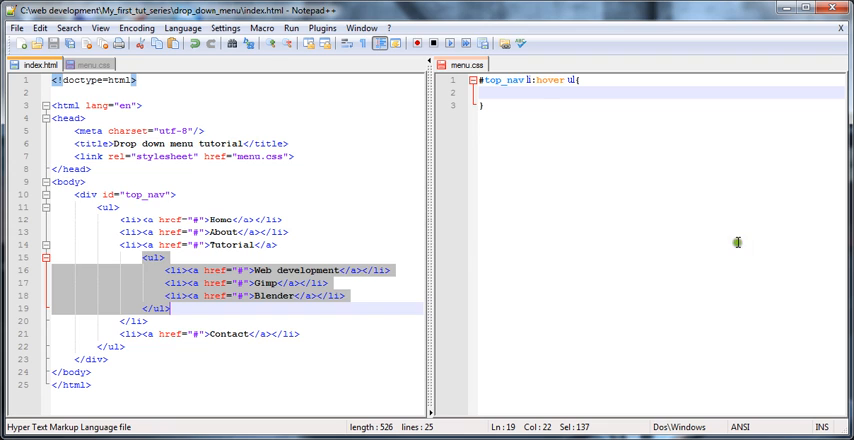
mouse_move(665, 158)
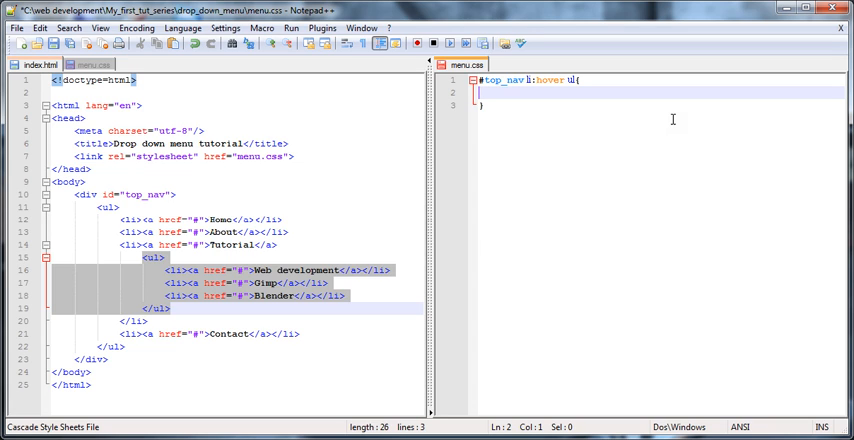
mouse_move(302, 305)
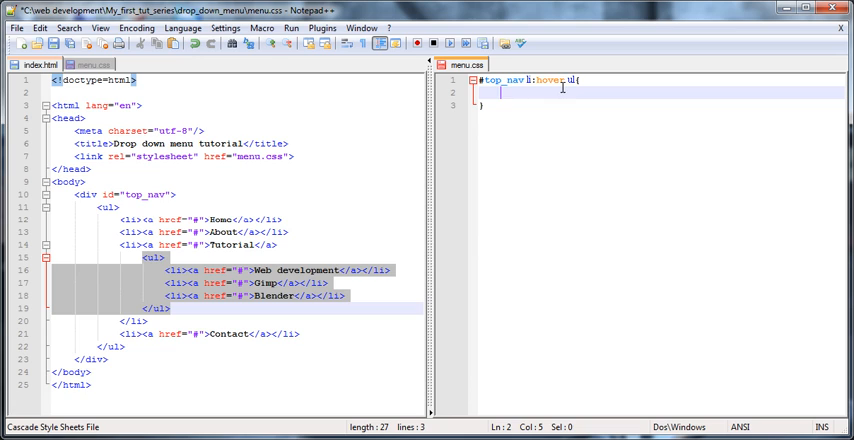
type("display")
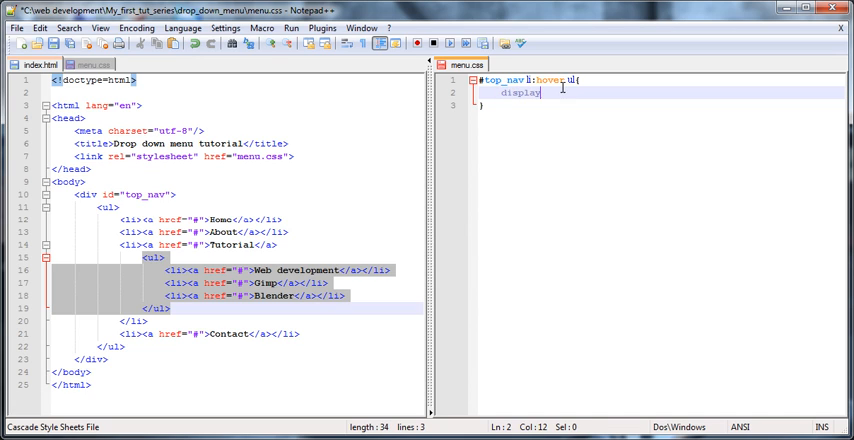
type(":blo")
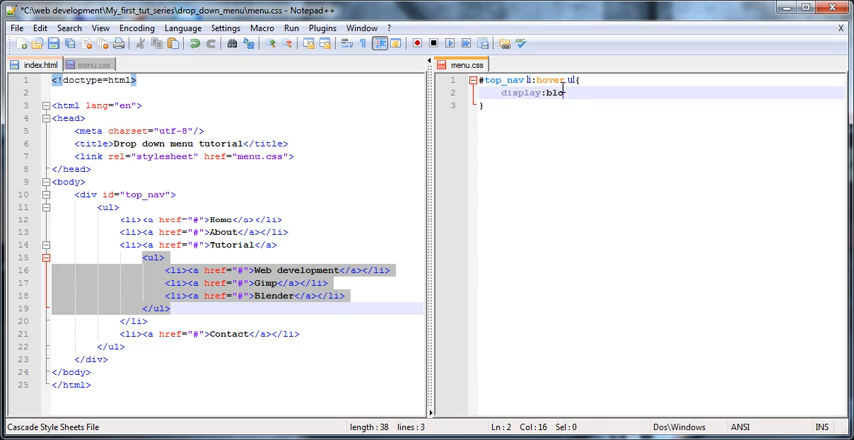
type("ck;")
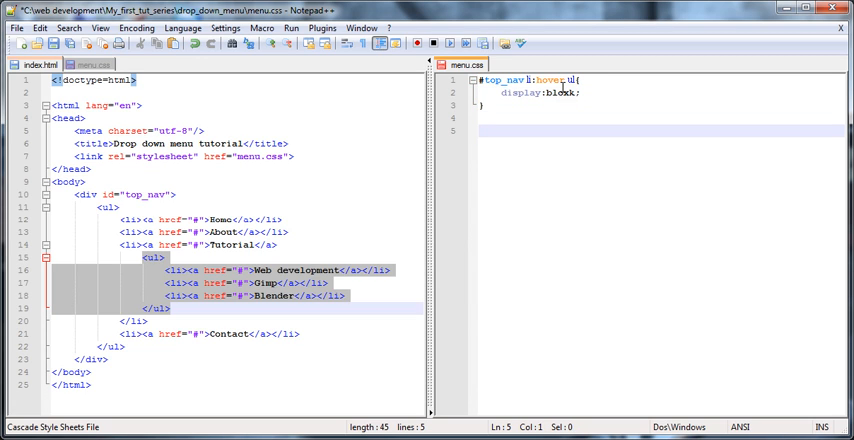
Write a #top_nav rule containing display:block; and position:relative;
type("#top")
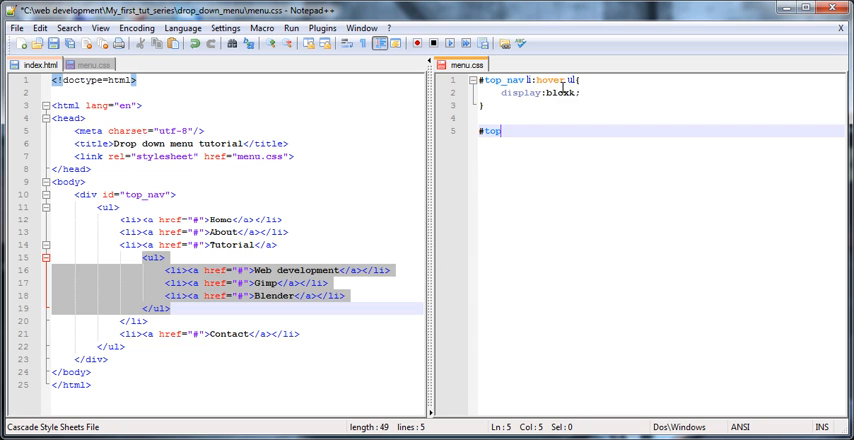
type("_nav{")
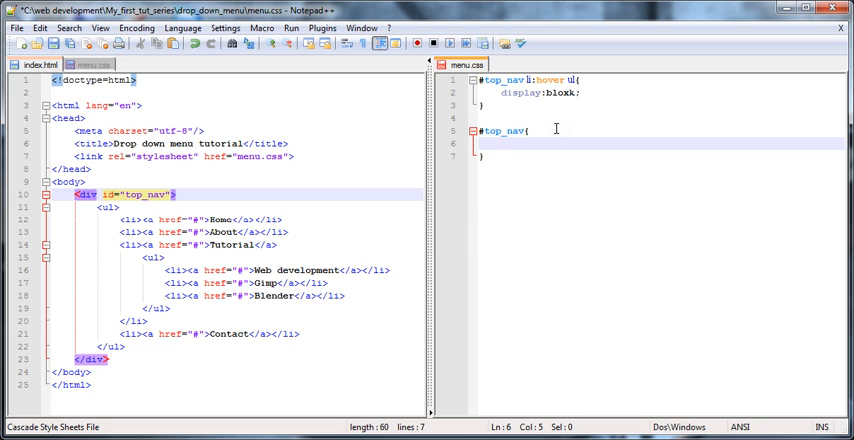
type("DIS")
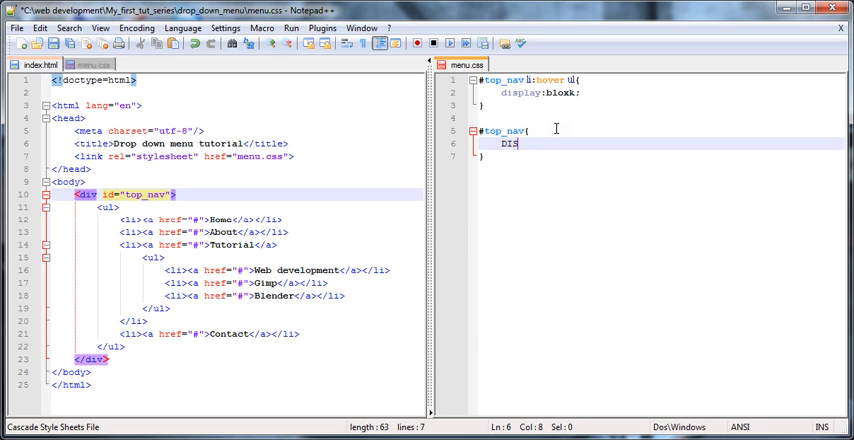
key("BackSpace")
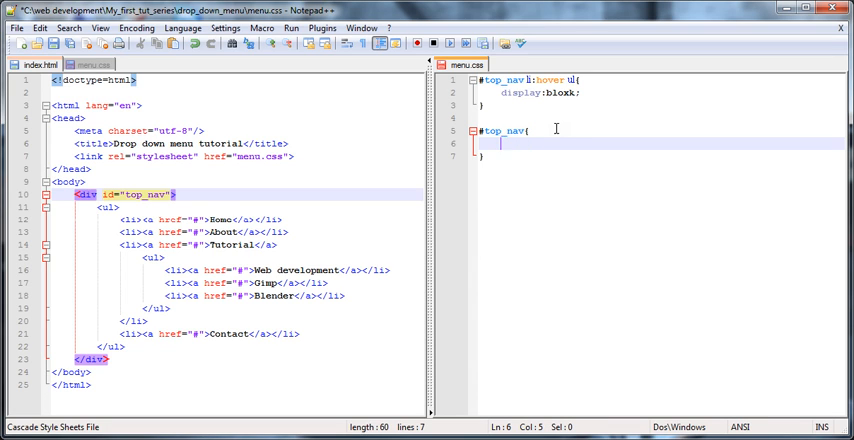
type("display")
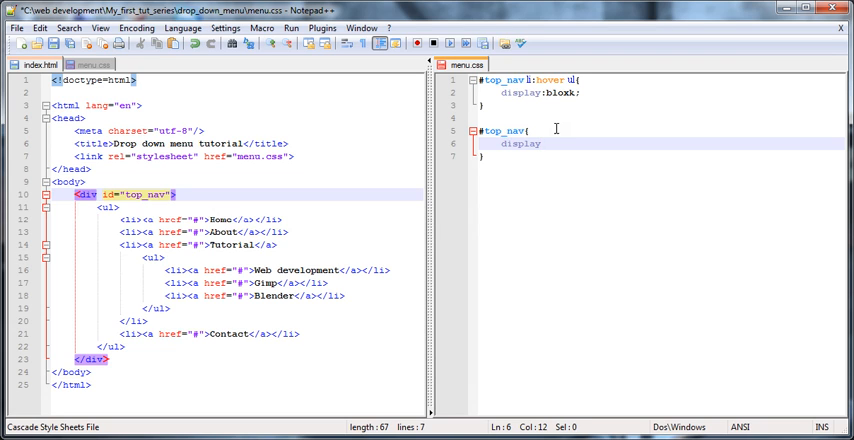
type(":")
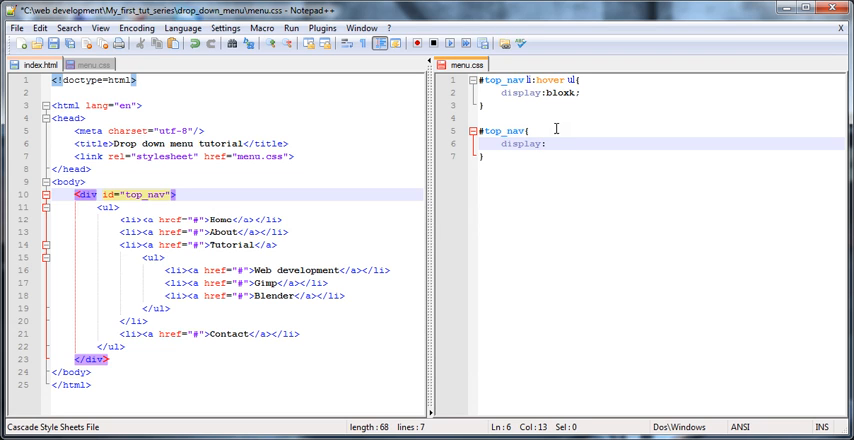
type("block;")
type("positio")
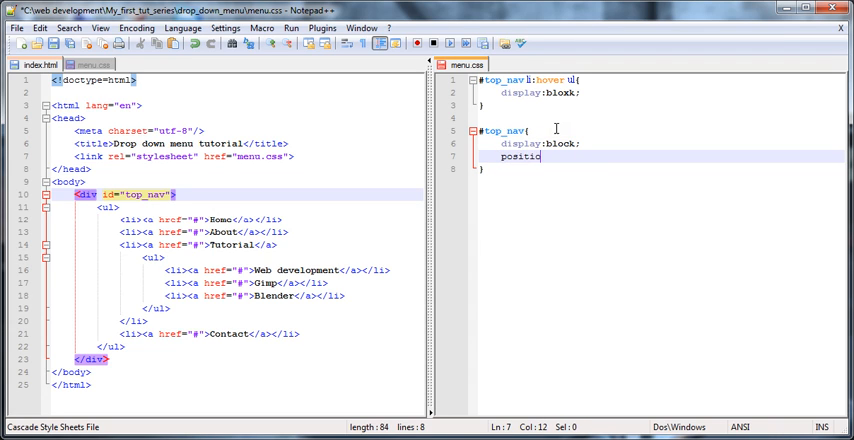
type(":relat")
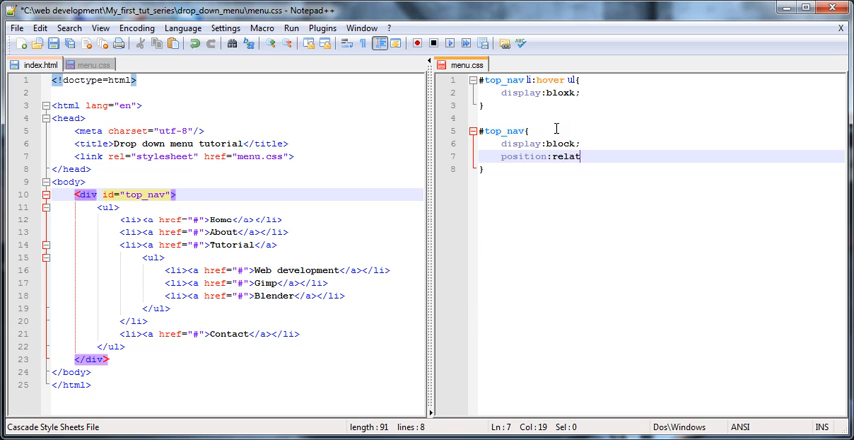
type("ive;")
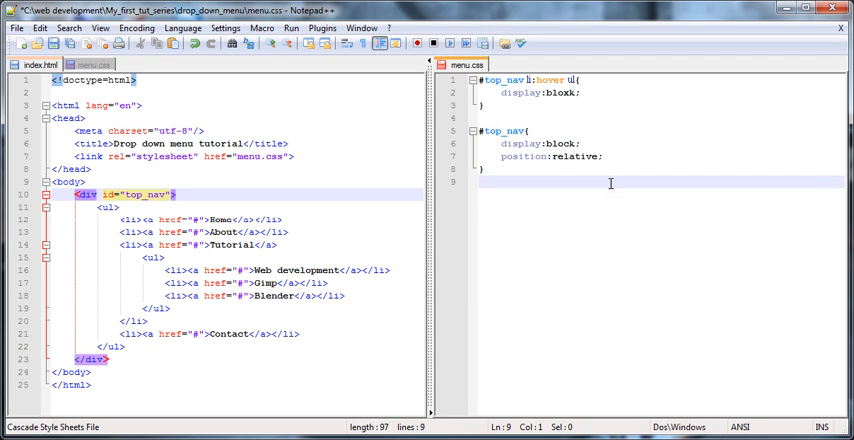
Add a #top_nav ul rule with margin:0px; and padding:0px;
type("#")
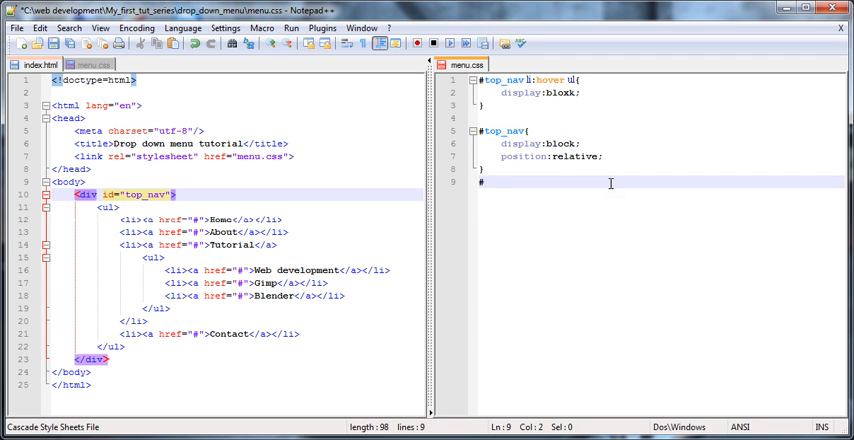
type("top")
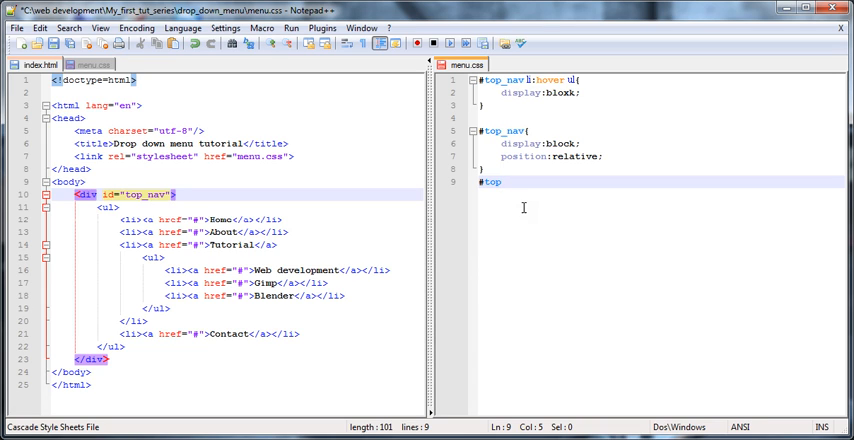
type("_nav")
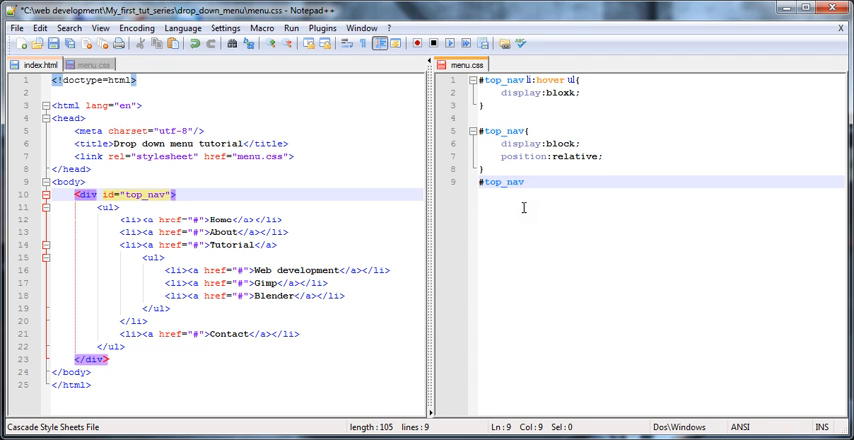
type("ul{")
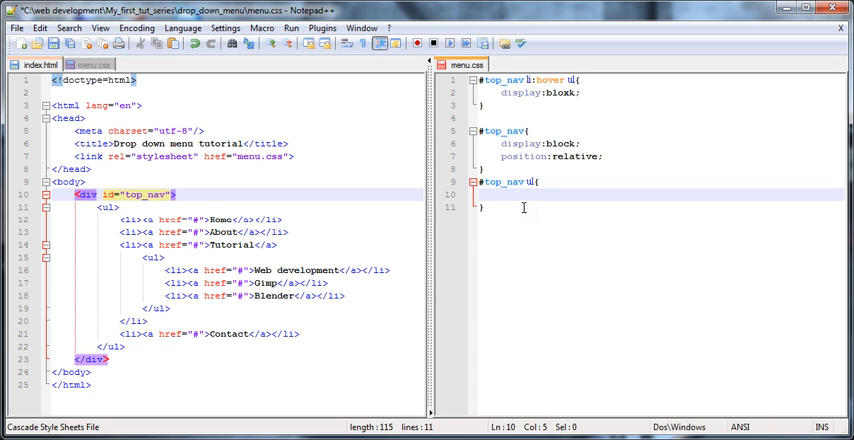
type("margin")
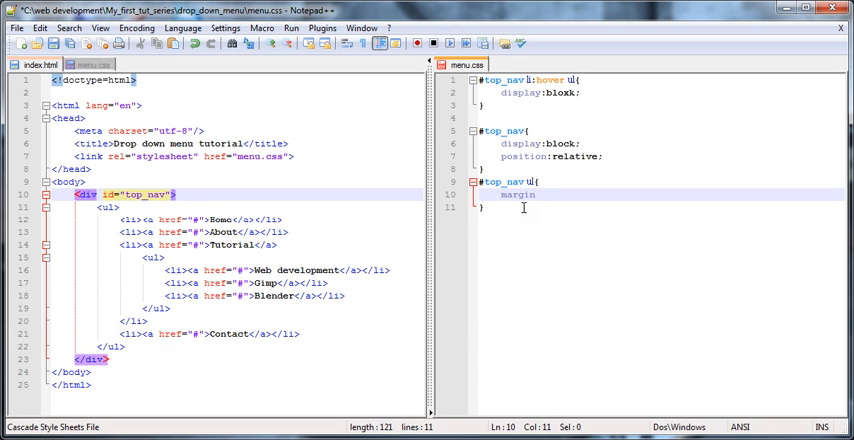
type("0px;")
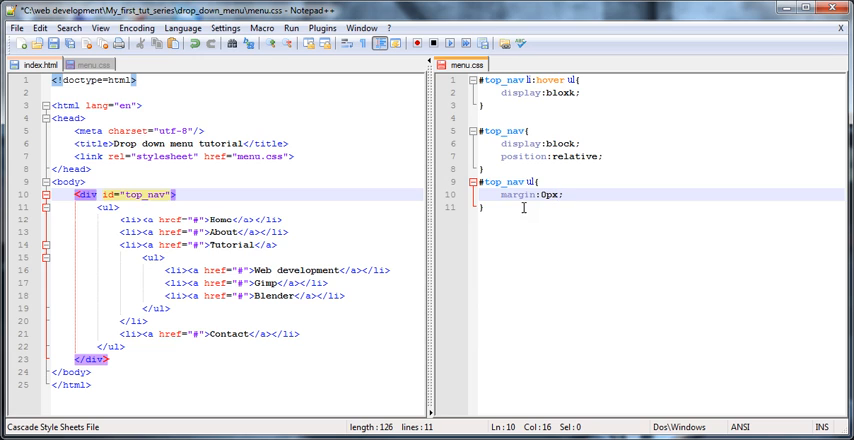
type("padd")
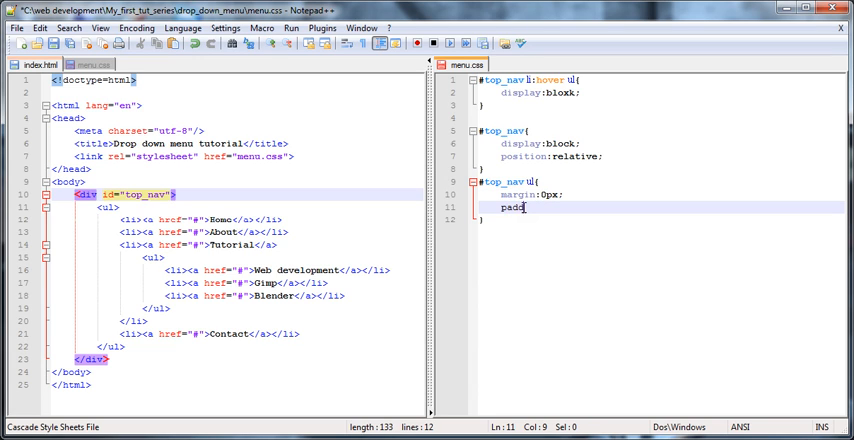
type("ding:0p")
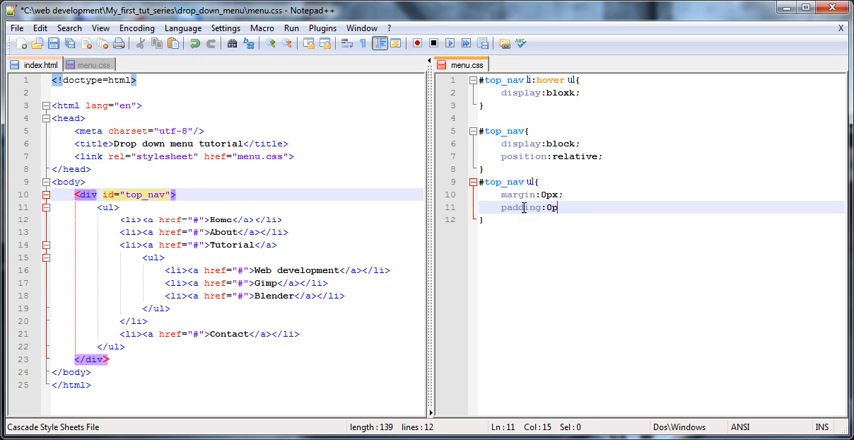
type("x;")
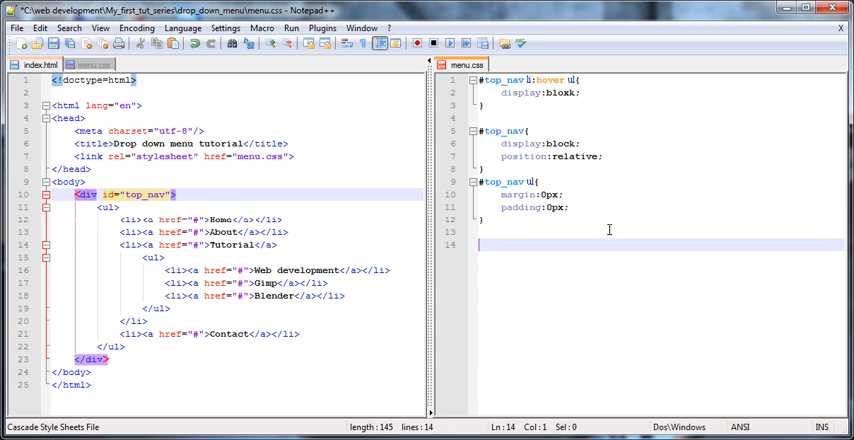
Type the #top_nav li rule with position:relative; and float:left;
type("#t")
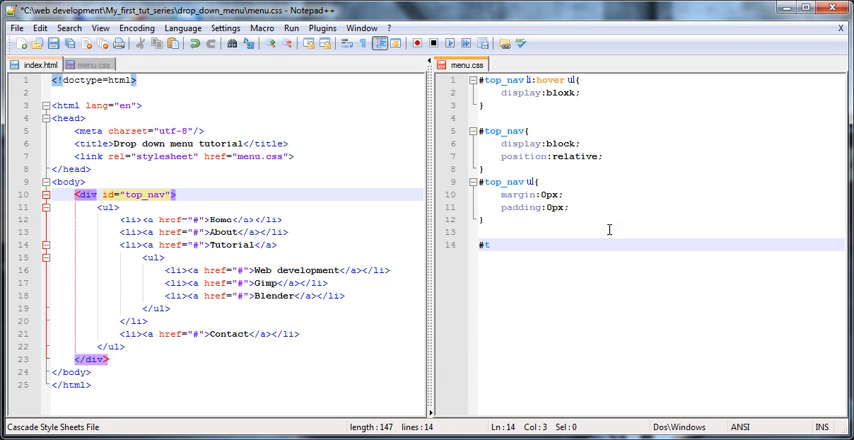
type("op_")
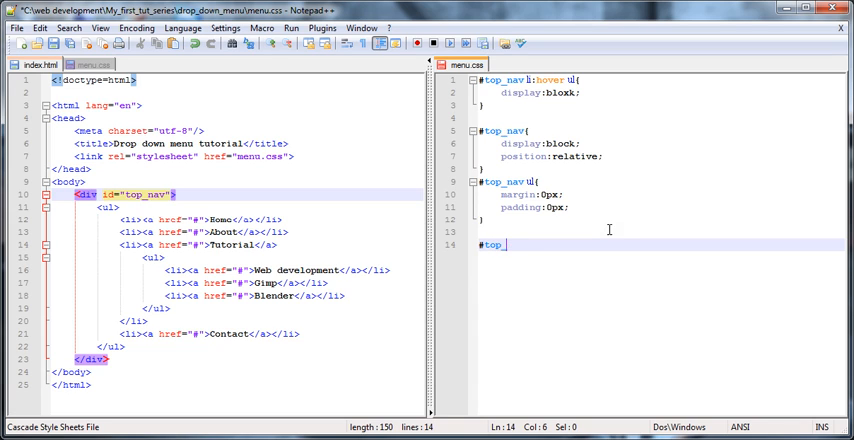
type("nav")
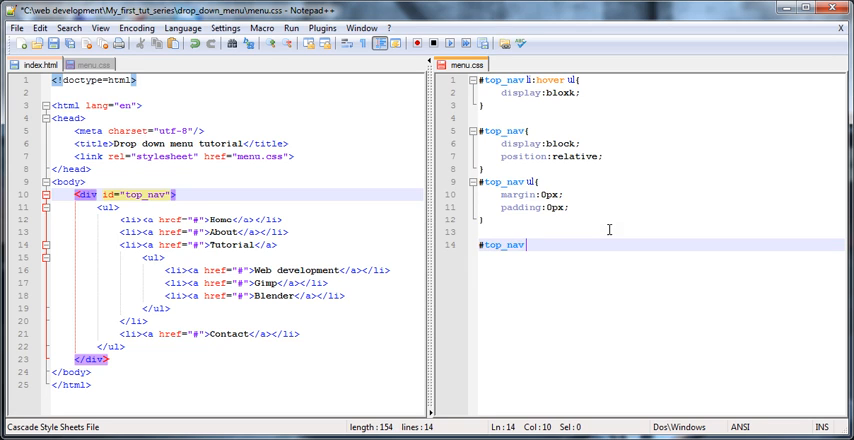
type("li{}")
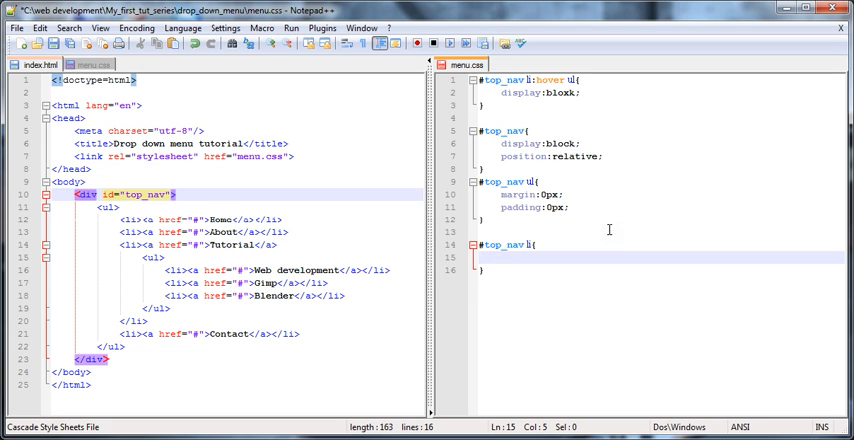
type("positin")
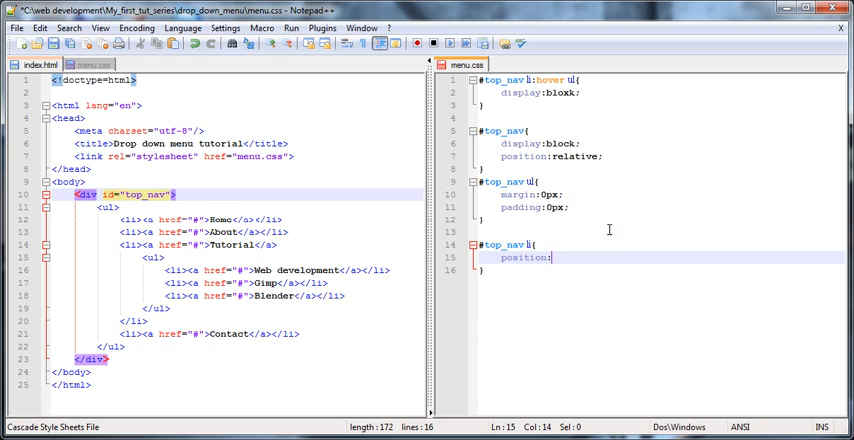
type("relative;")
type("float:le")
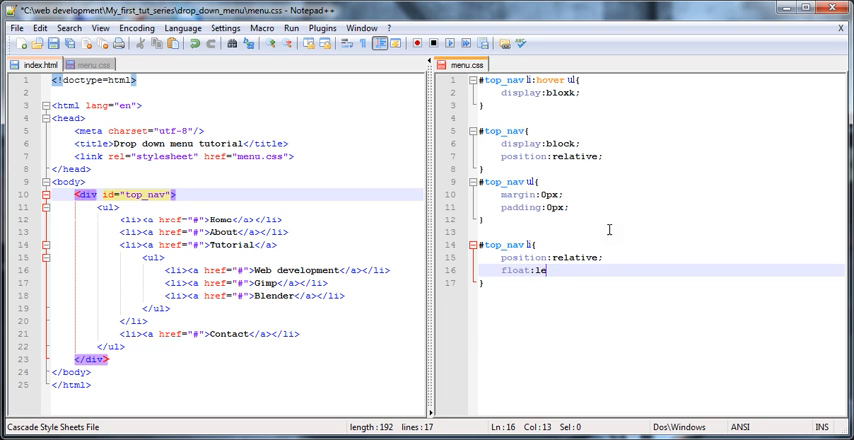
type("ft;")
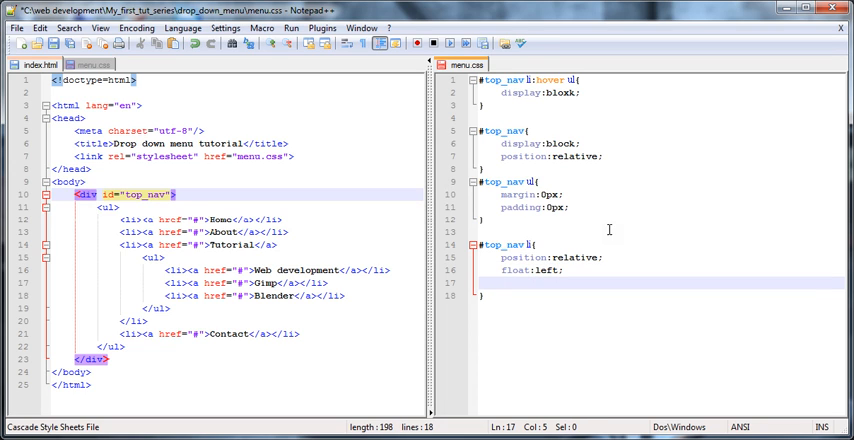
Add list-style-type:none; inside the #top_nav li rule
left_click(500, 282)
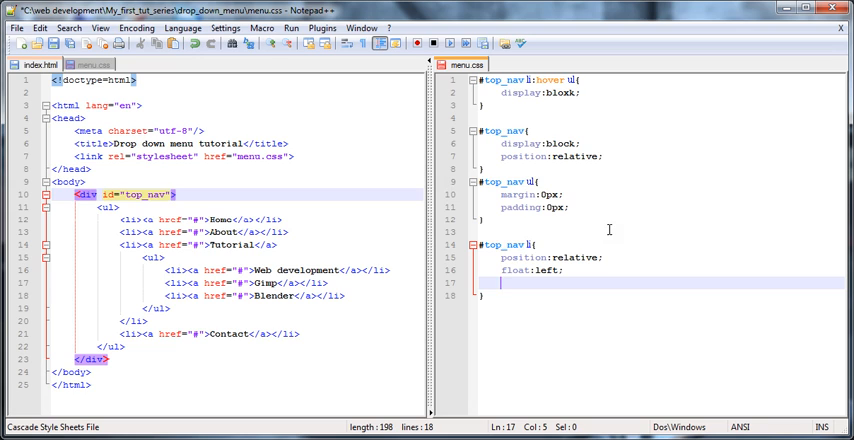
type("list")
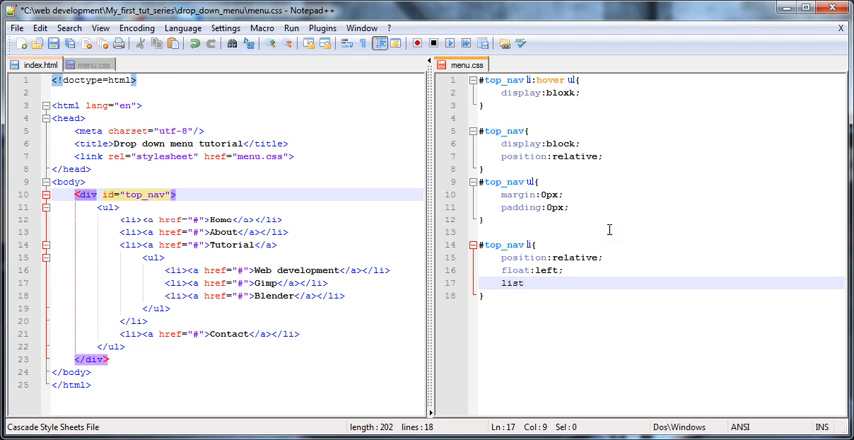
type("-styl")
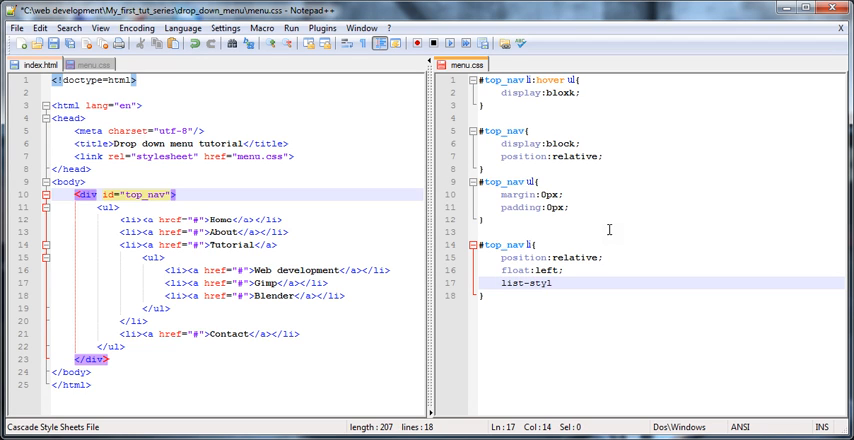
type("e-t")
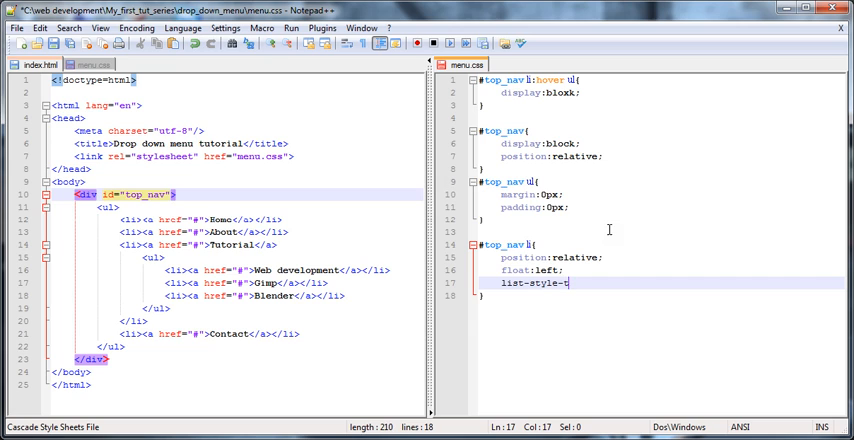
type("ype")
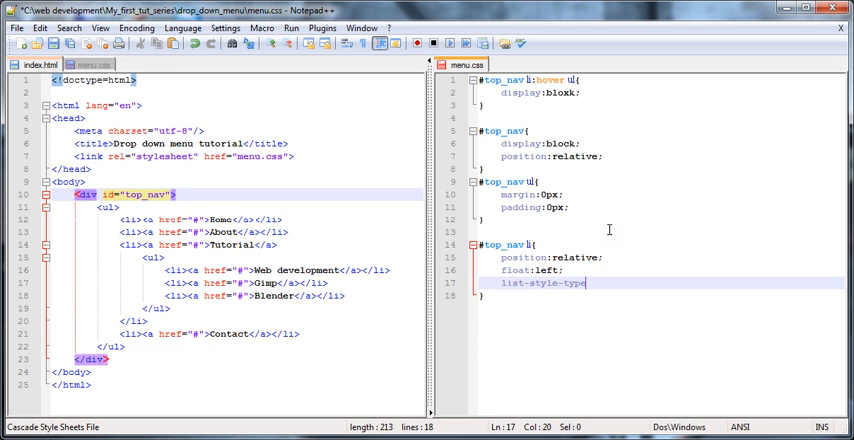
type("no")
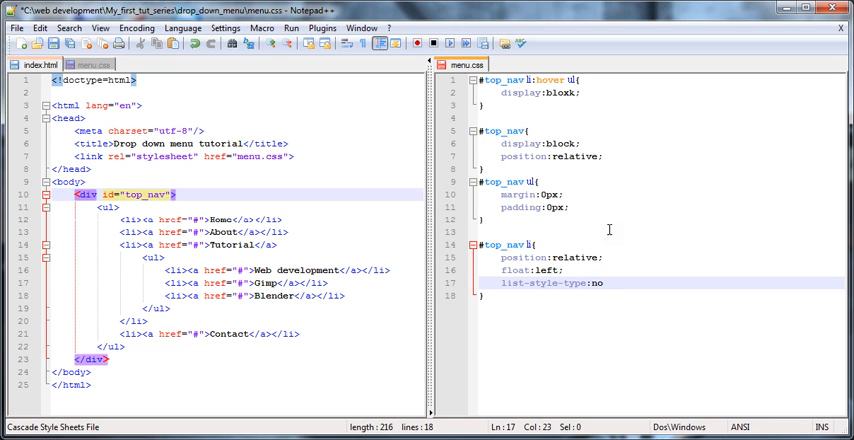
type("ne;")
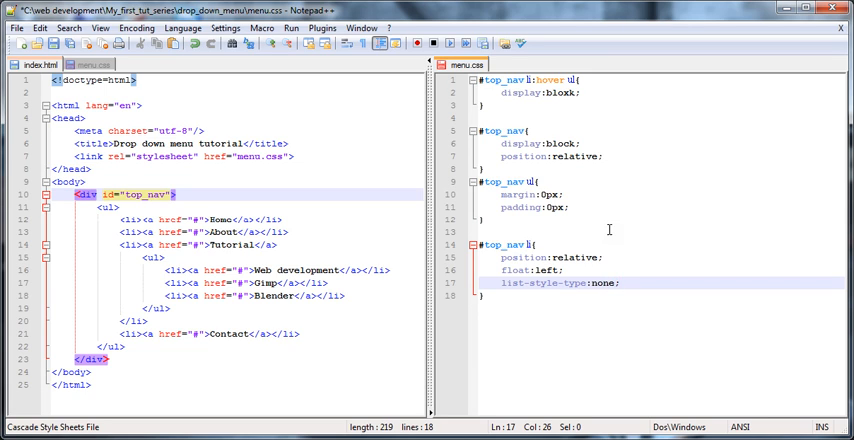
mouse_move(658, 267)
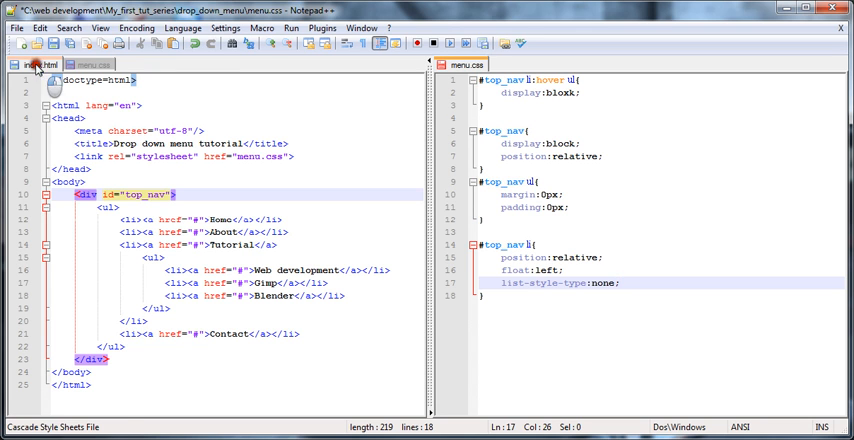
left_click(290, 27)
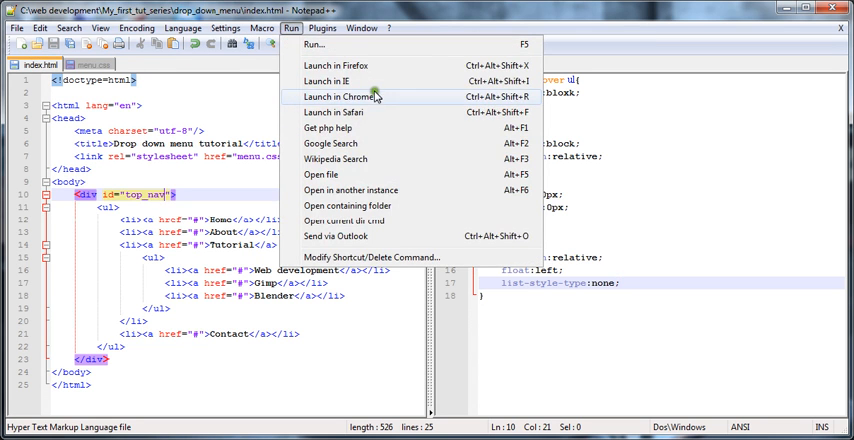
left_click(336, 96)
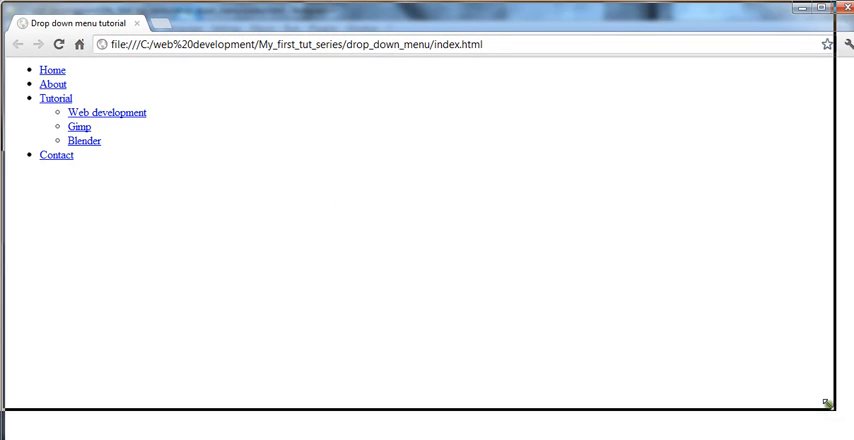
mouse_move(323, 174)
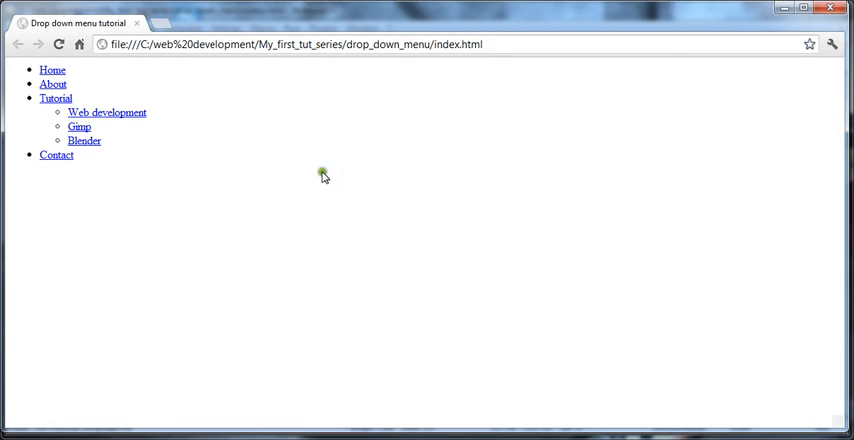
mouse_move(56, 155)
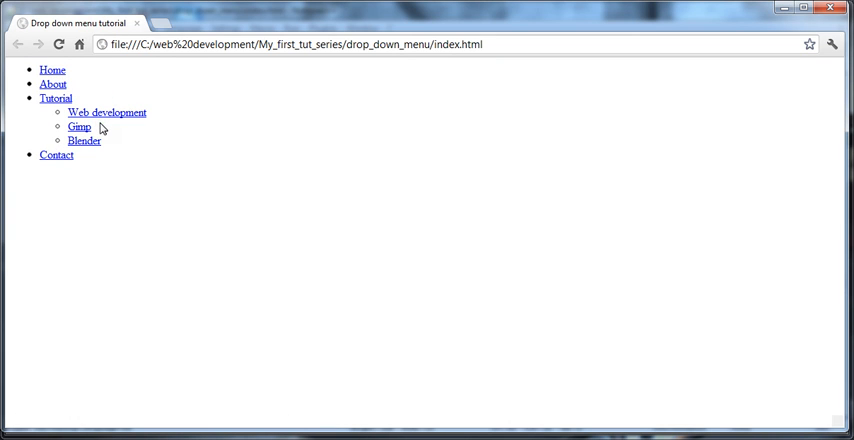
mouse_move(337, 118)
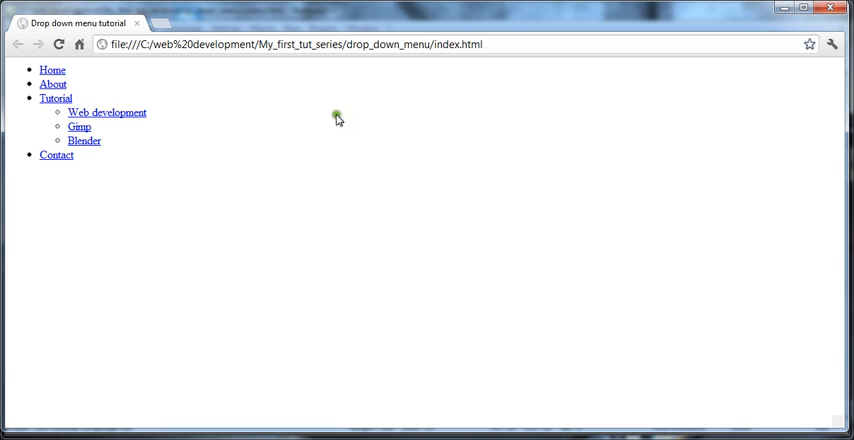
mouse_move(20, 96)
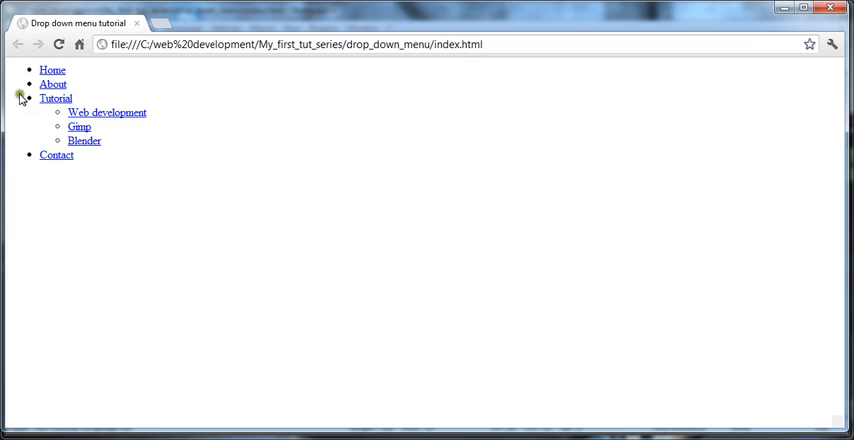
mouse_move(240, 189)
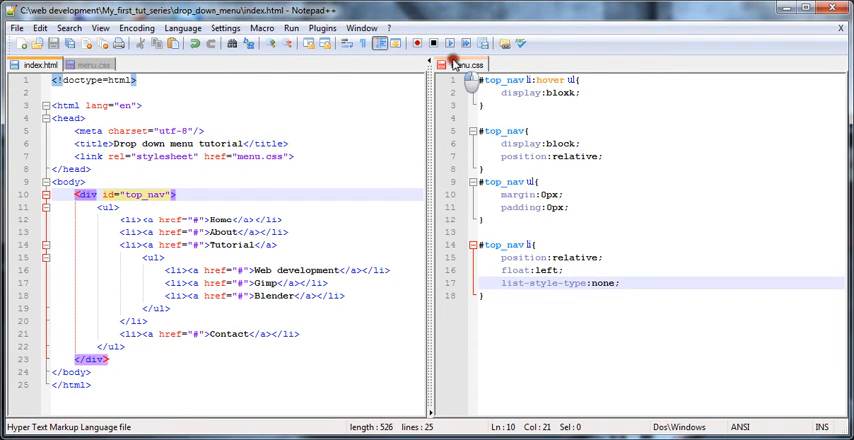
Reload index.html in Chrome to check the horizontal, bullet-free menu
left_click(467, 64)
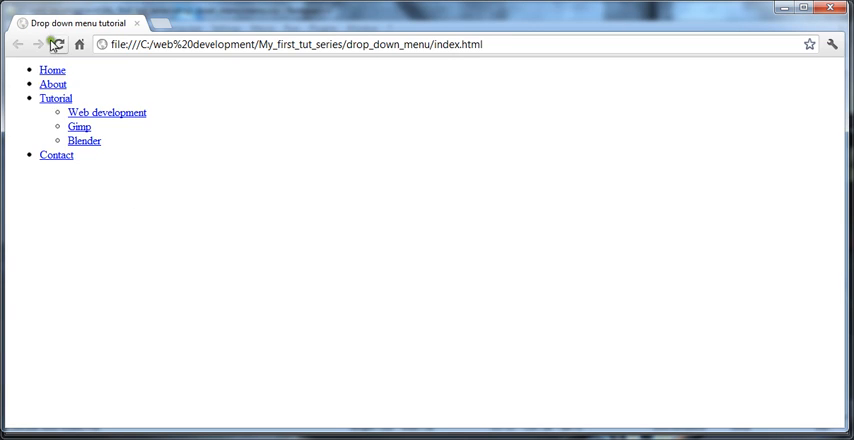
left_click(58, 44)
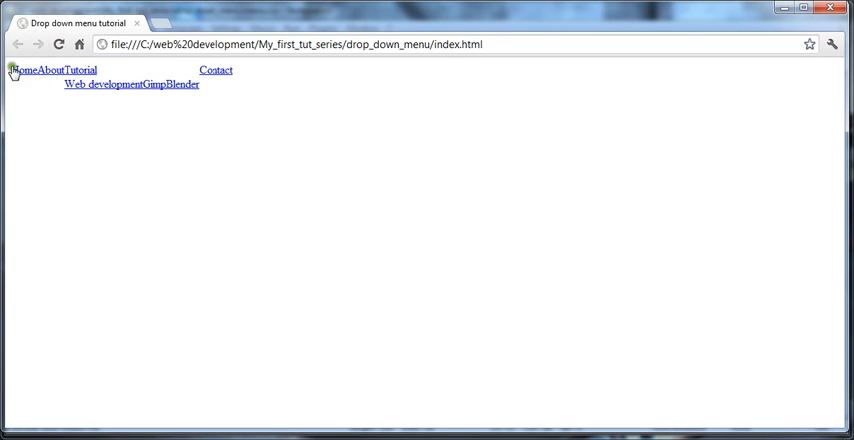
mouse_move(7, 112)
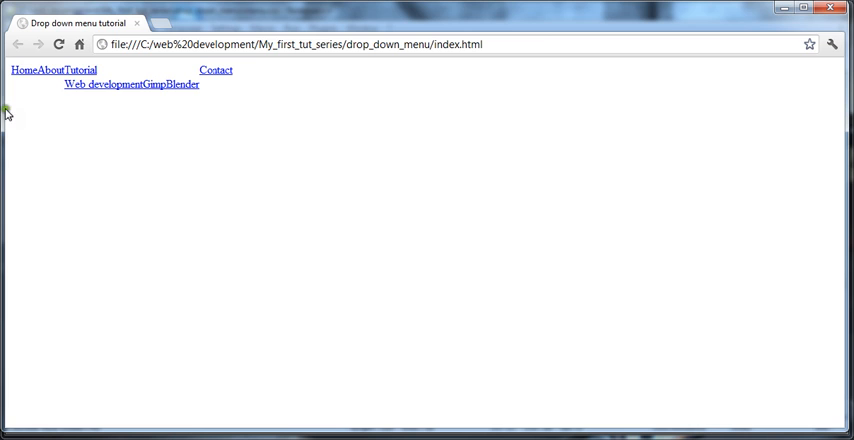
mouse_move(66, 219)
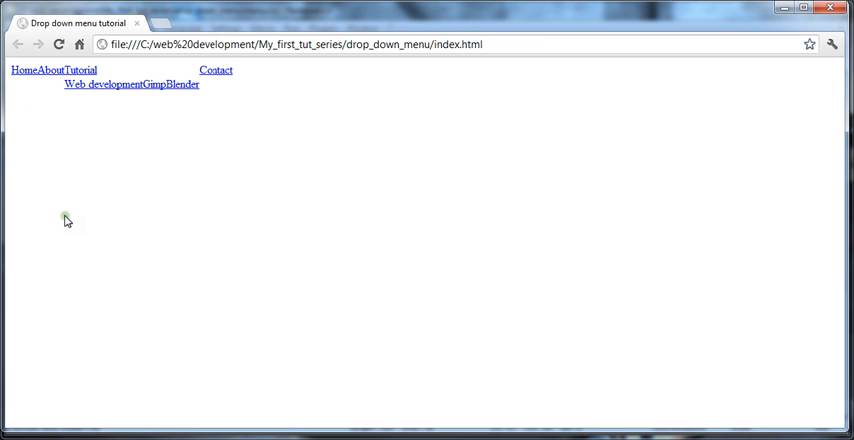
mouse_move(62, 258)
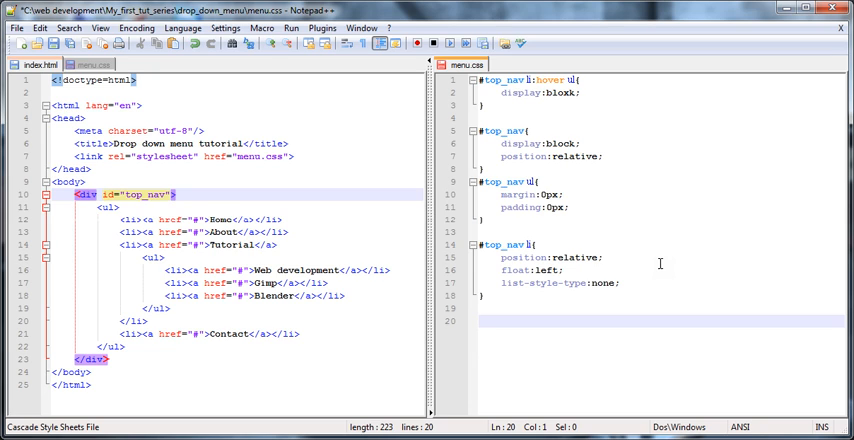
Start a #top_nav ul:after rule with a content value
type("top")
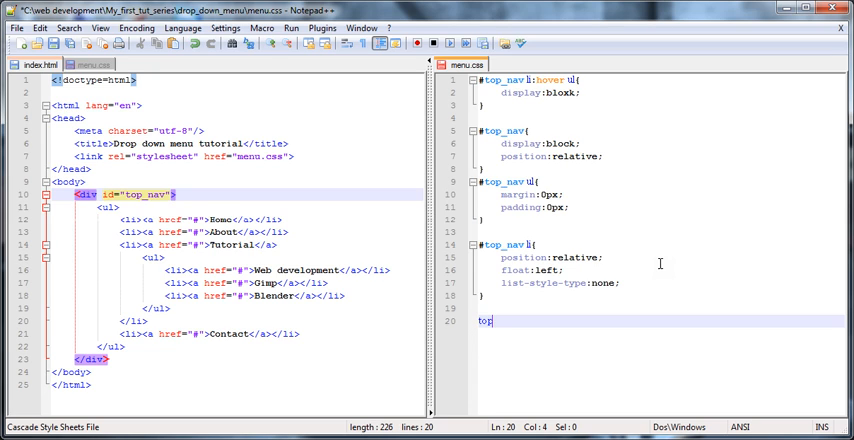
key("BackSpace")
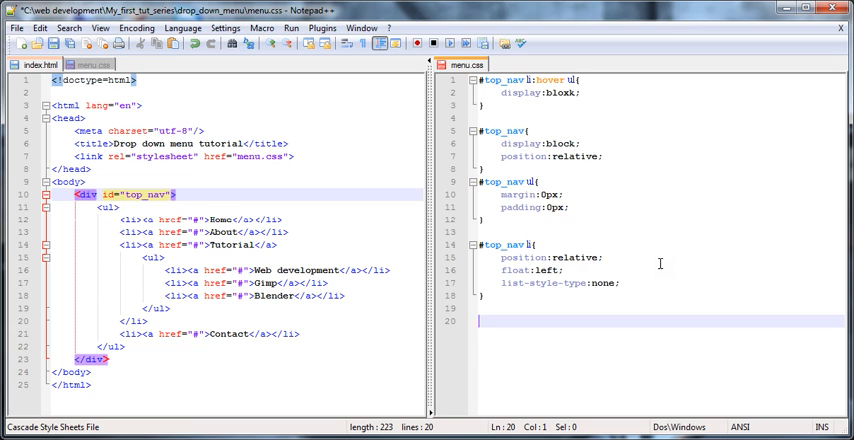
type("#top_nav u")
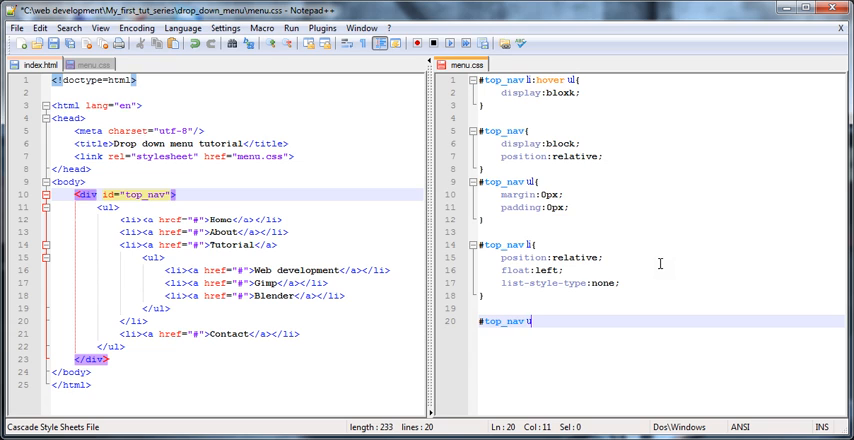
type("l")
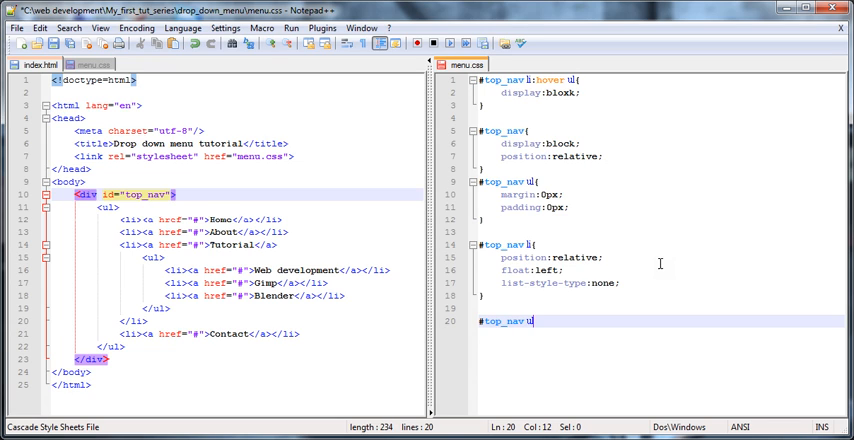
type(":after")
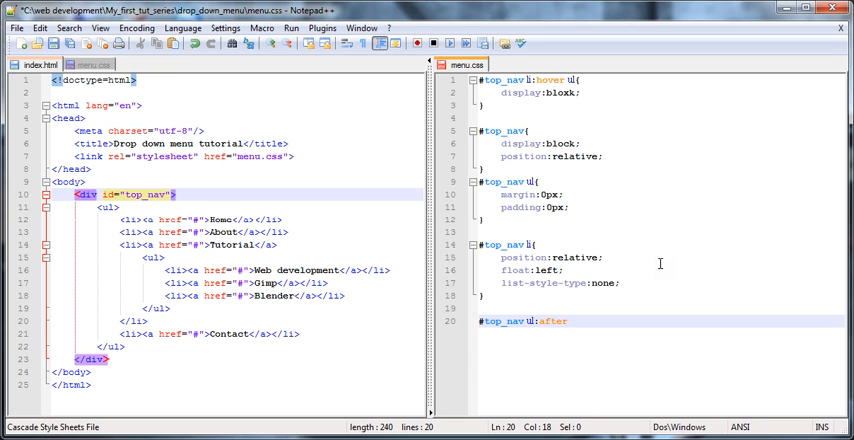
type("{")
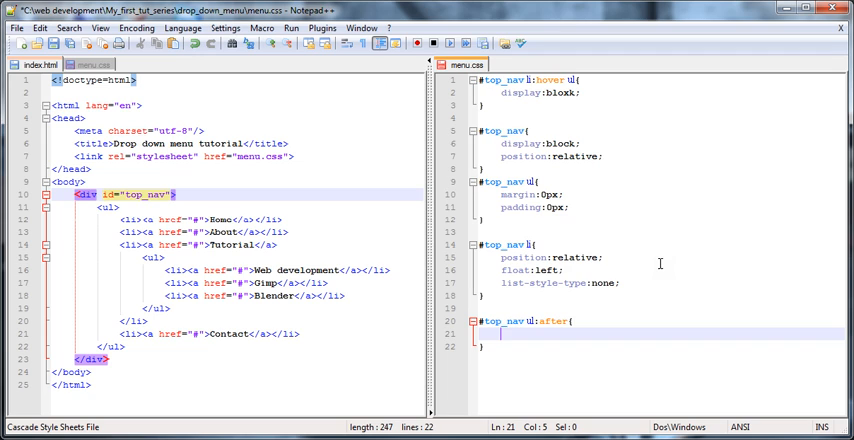
type("content:")
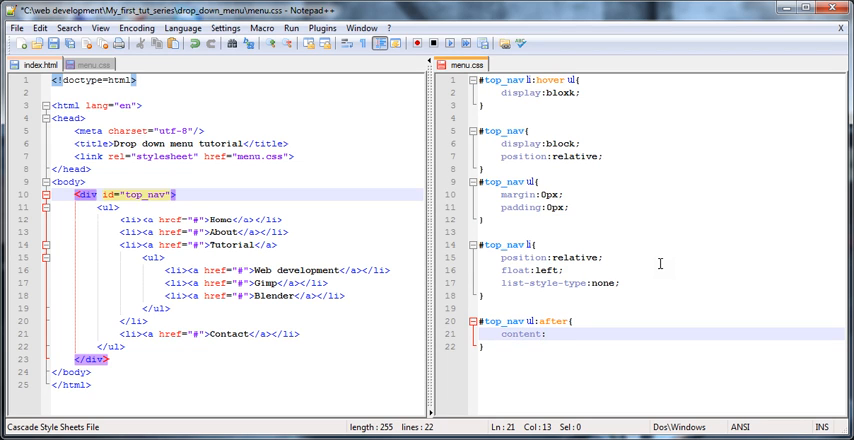
type("\".\";")
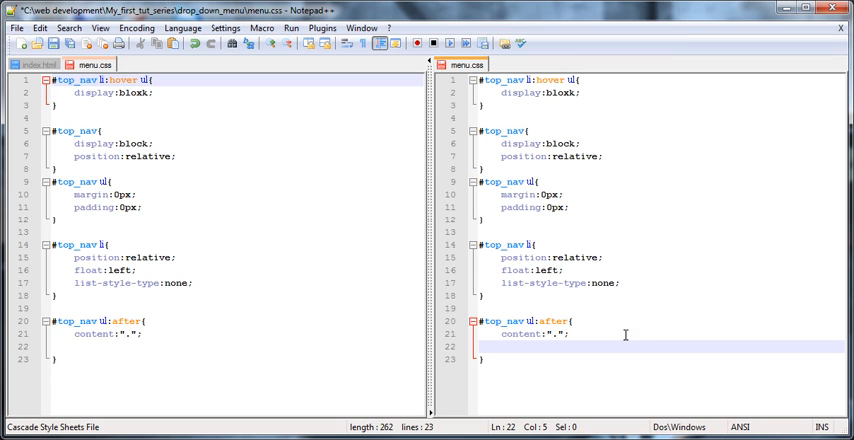
Give the ul:after rule display:block, zero height, clear:both and visibility:hidden
type("display")
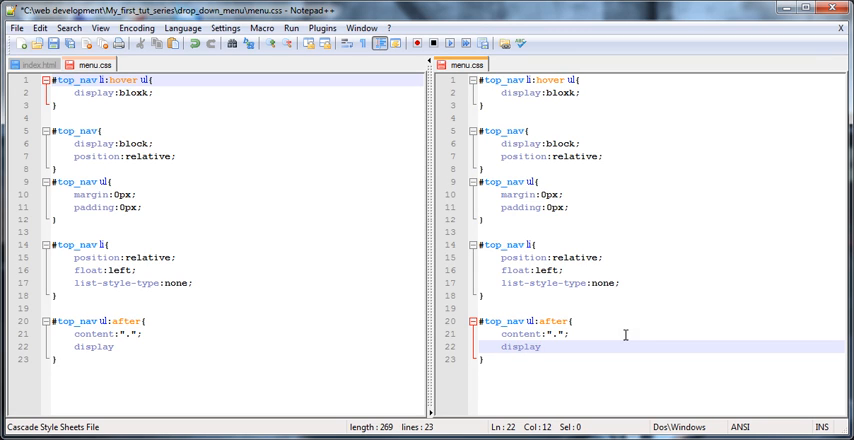
type(":block;")
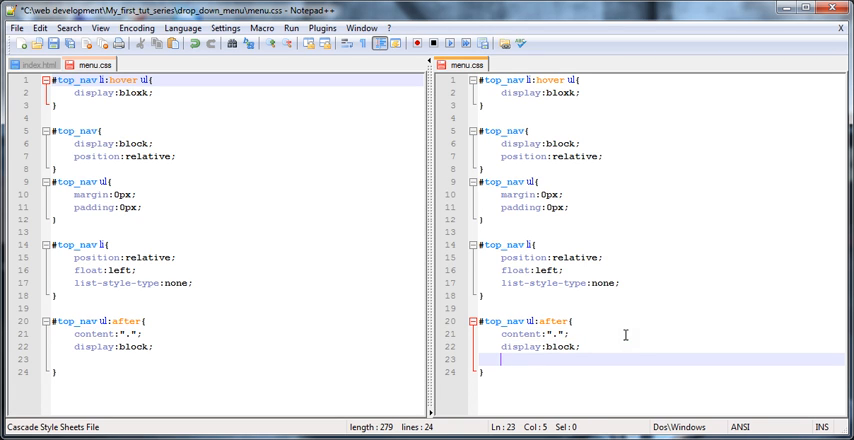
type("height:0px;")
type("cl")
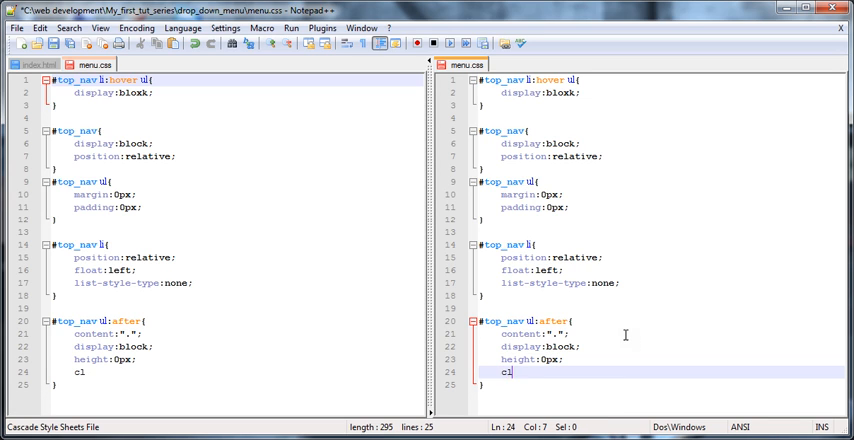
type("ear:both;")
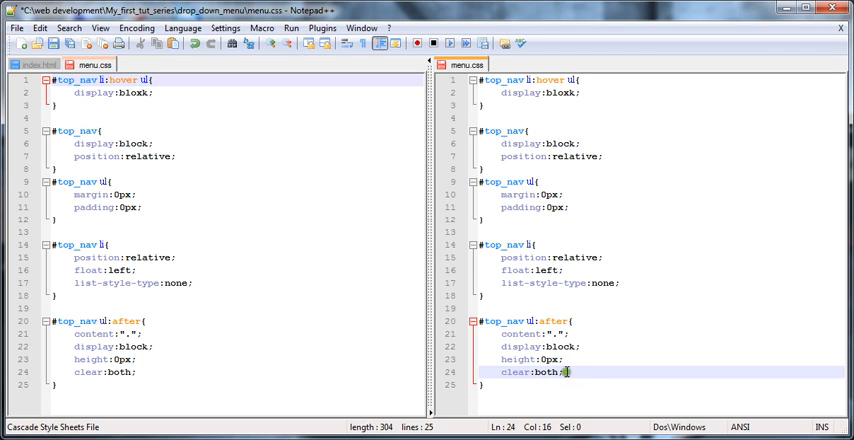
key("enter")
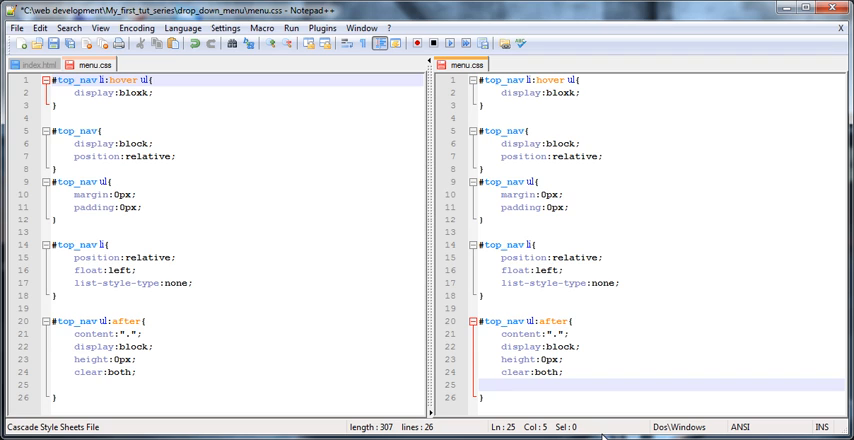
type("vis")
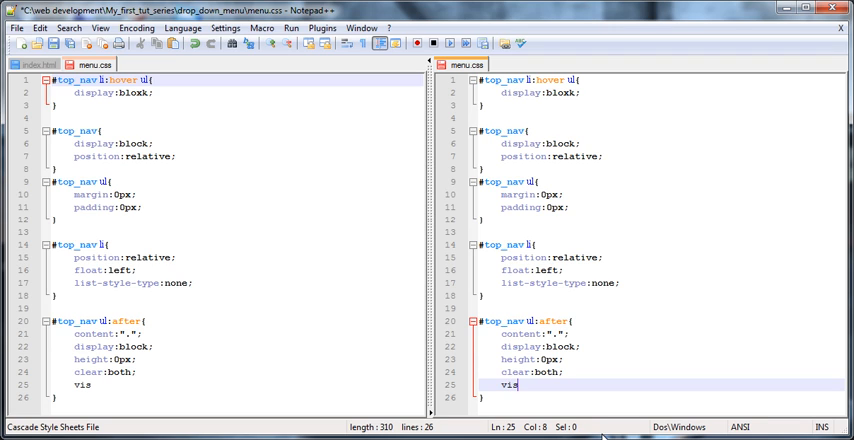
type("ibility:")
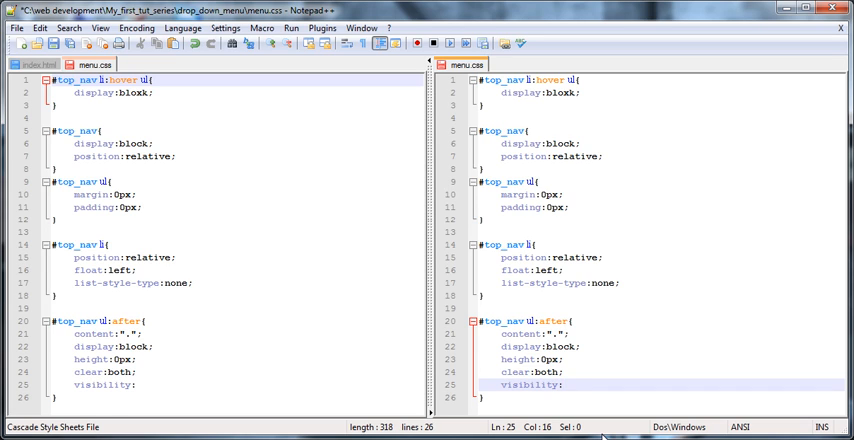
type("non")
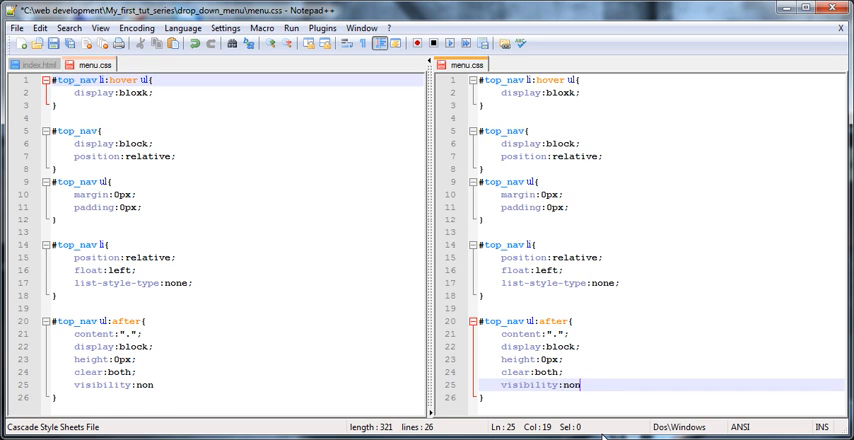
key("BackSpace")
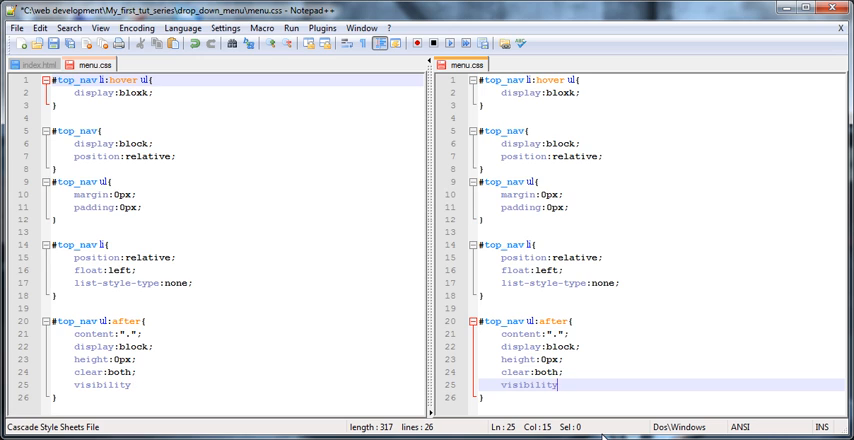
type(":hidden;")
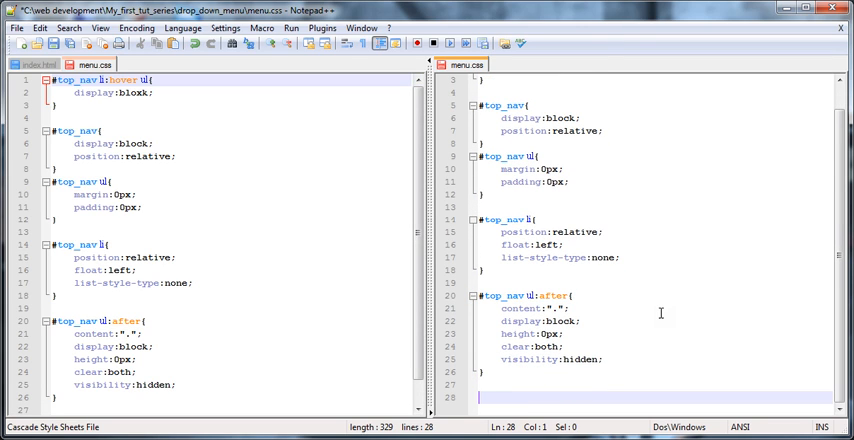
Add #top_nav ul ul with position:absolute, left:0px, width:0px, then save
type("#top_nav ul u")
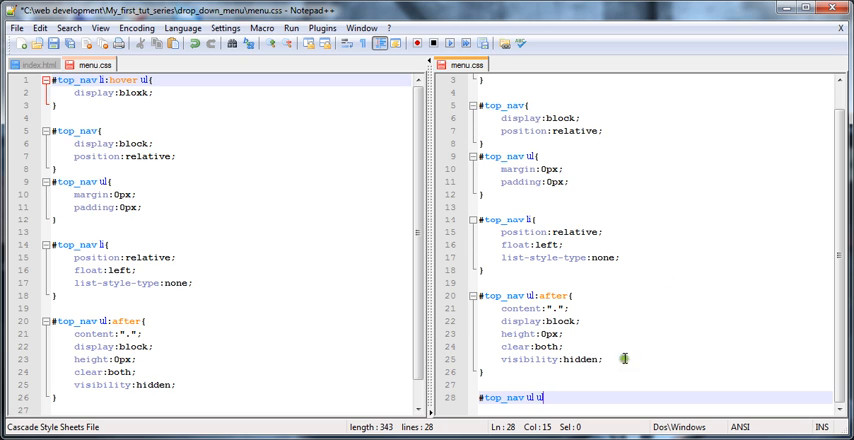
left_click(39, 64)
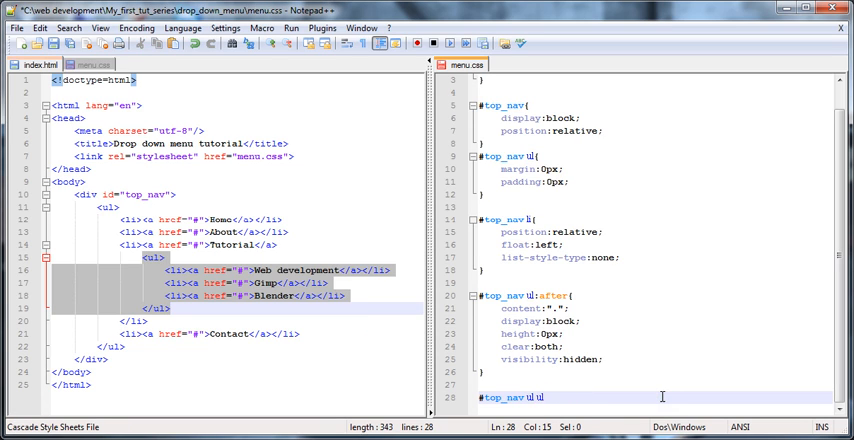
type("{")
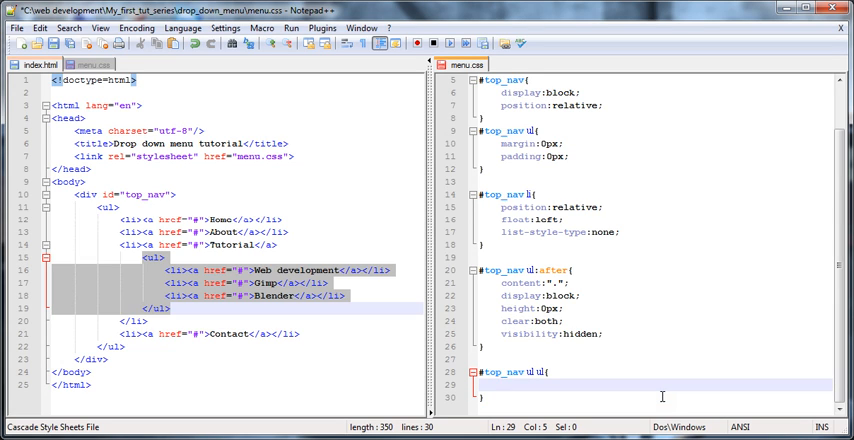
type("pos")
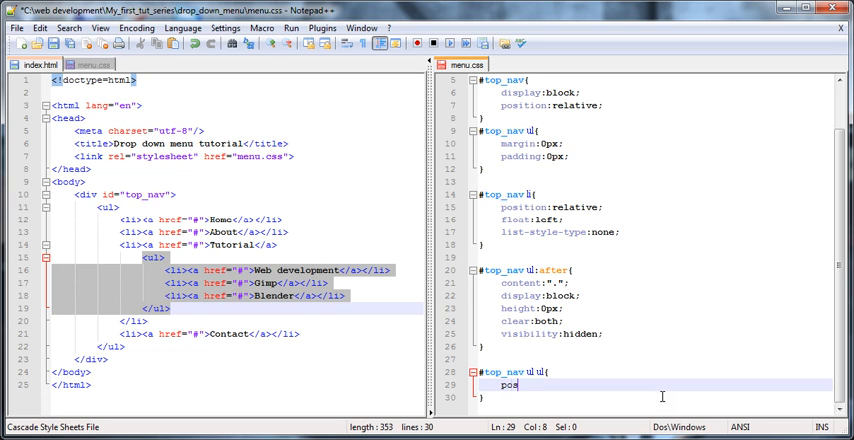
type("ition:ab")
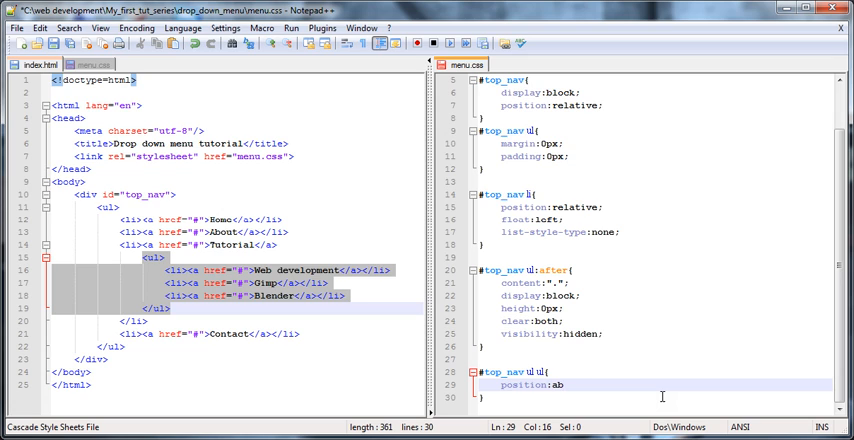
type("solute;")
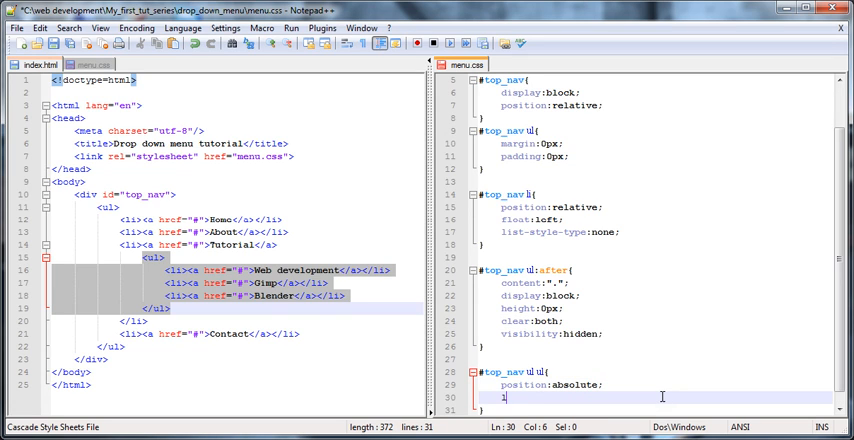
type("eft:0px;")
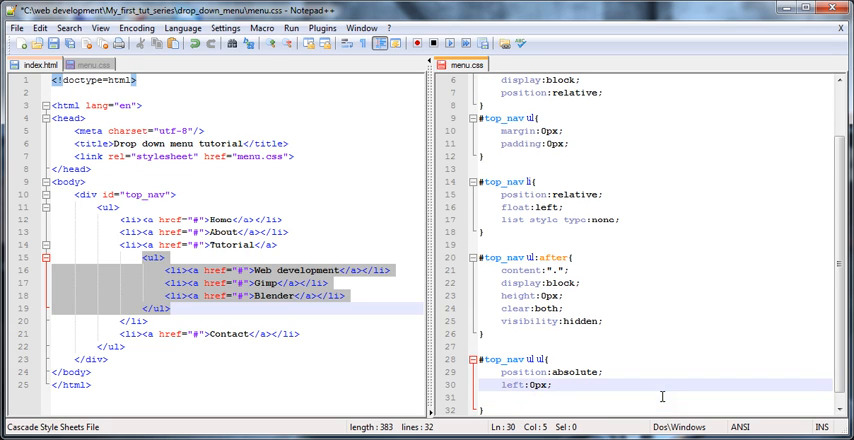
type("width")
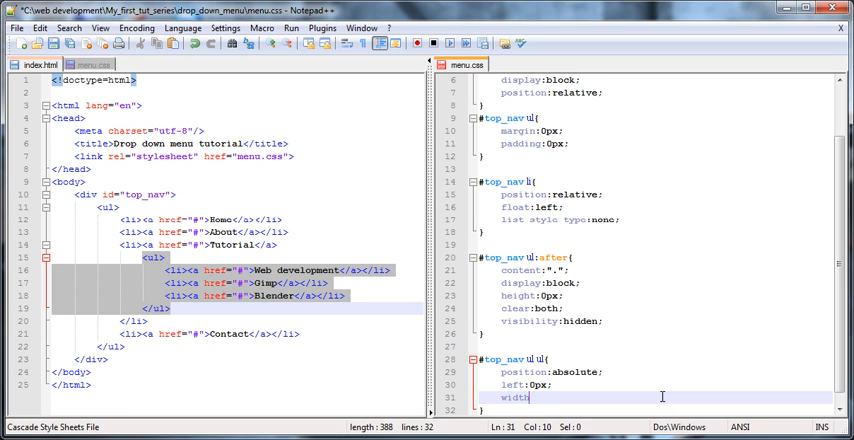
type(":0px")
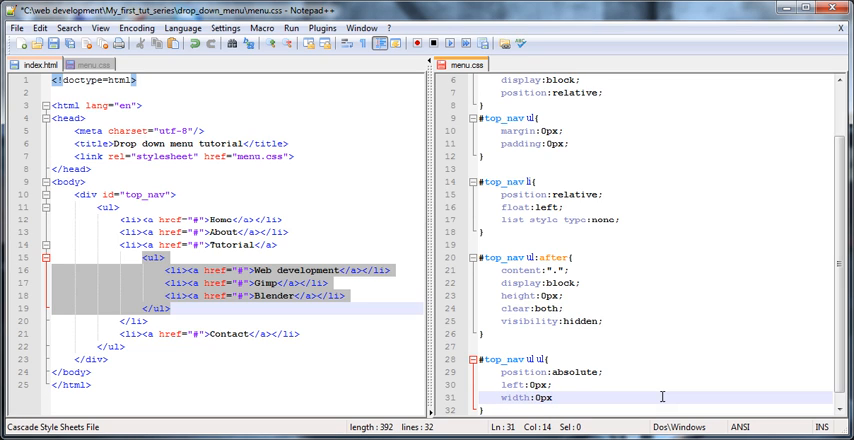
type(":")
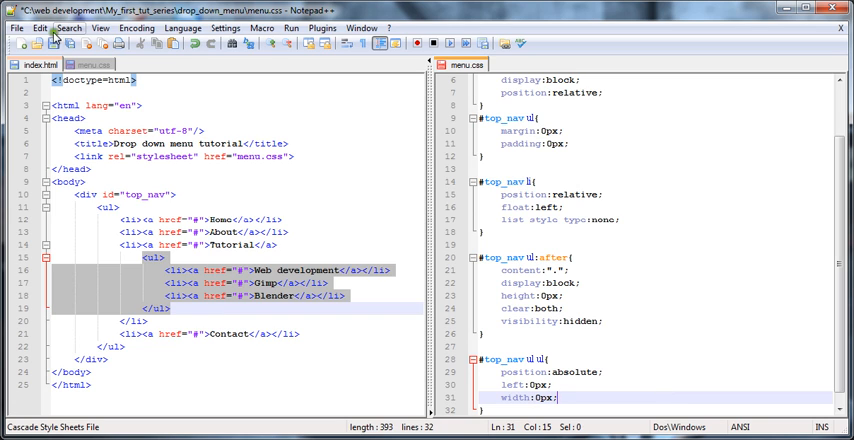
left_click(38, 64)
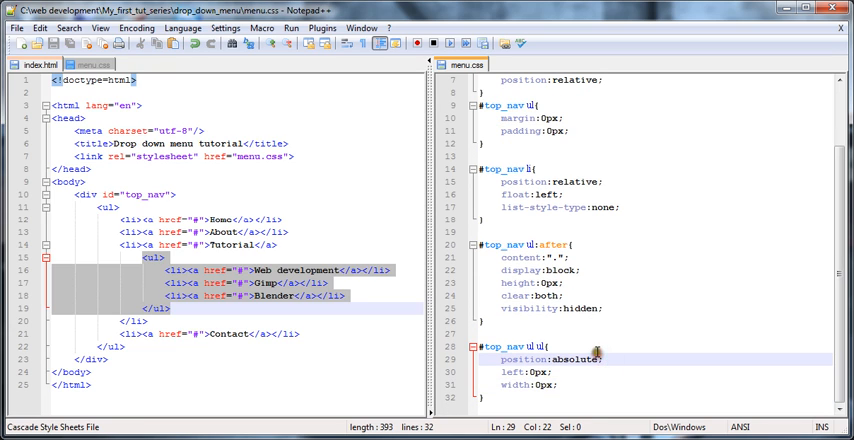
Add display:none; below position:absolute; in the #top_nav ul ul rule
key("Enter")
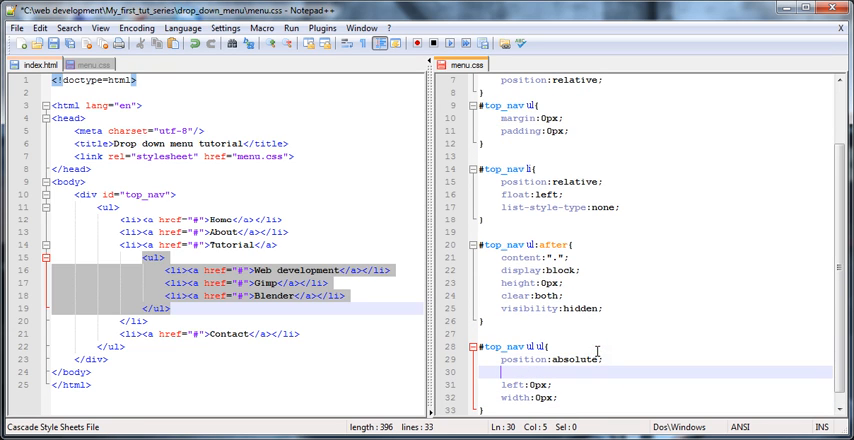
type("w")
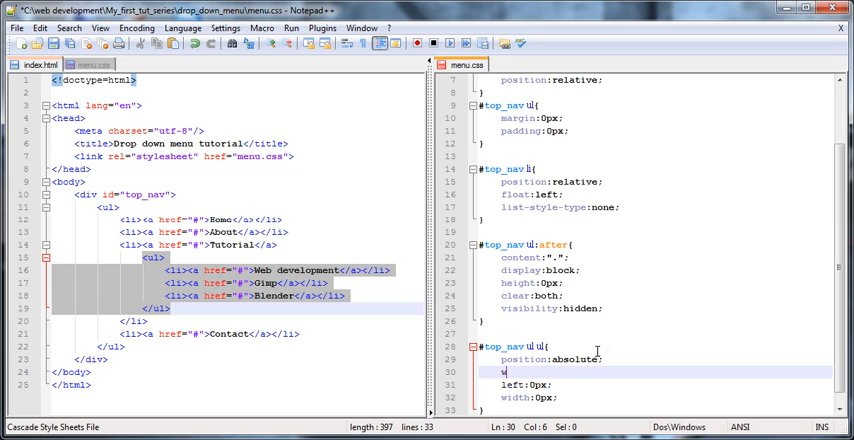
type("idth:")
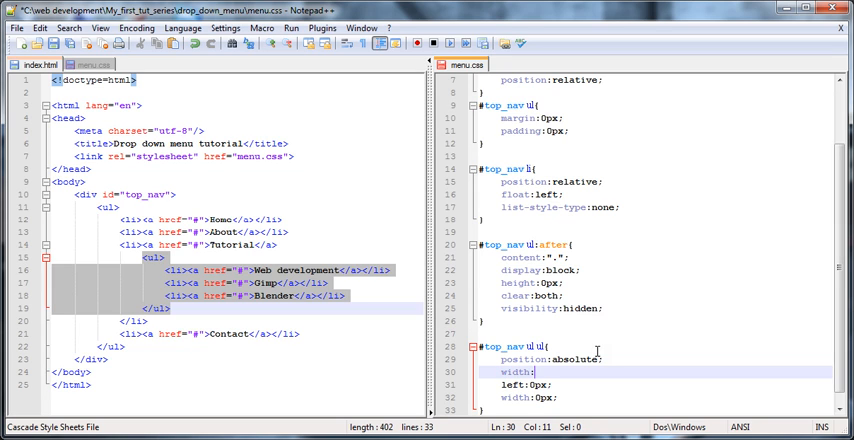
key("BackSpace")
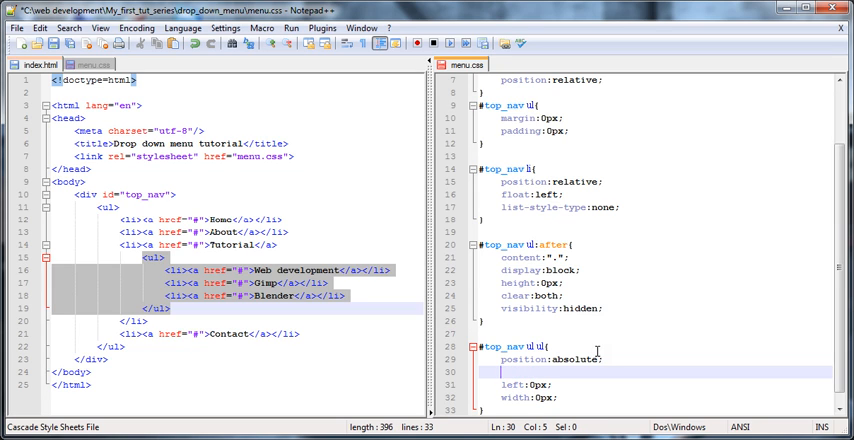
type("dis")
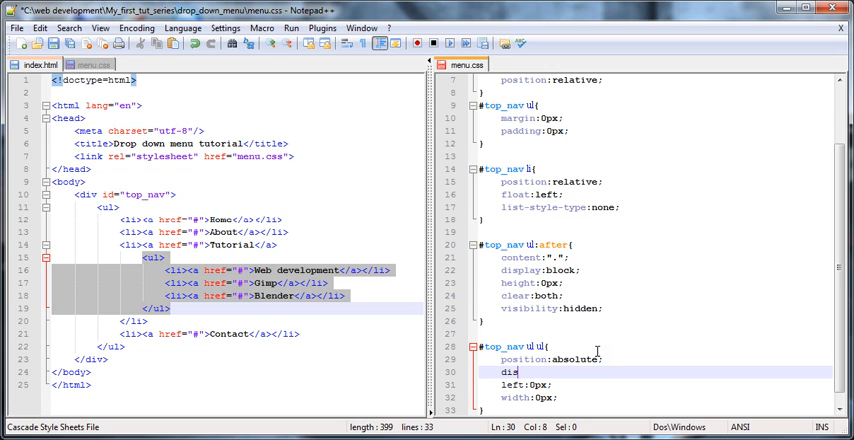
type("play")
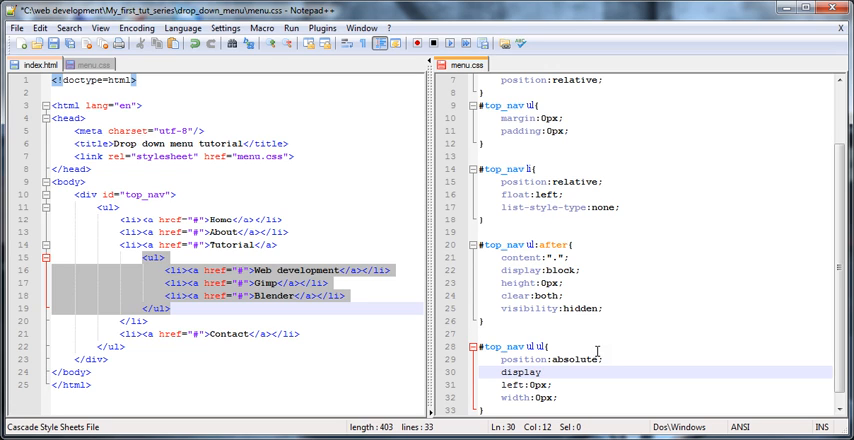
type("non")
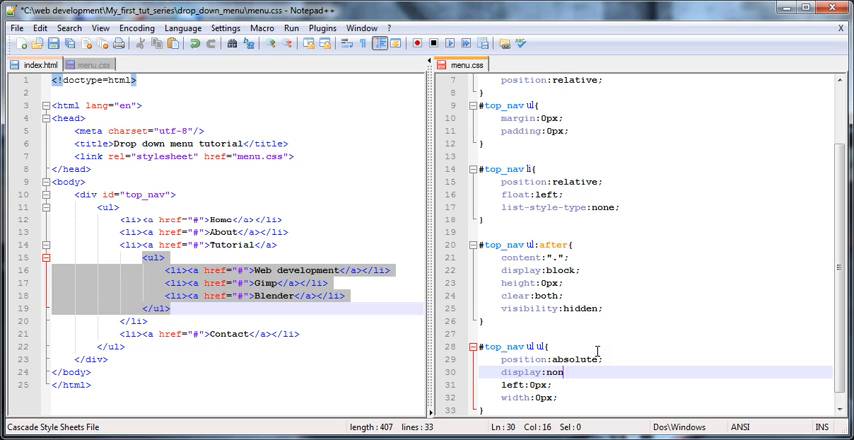
type("e;")
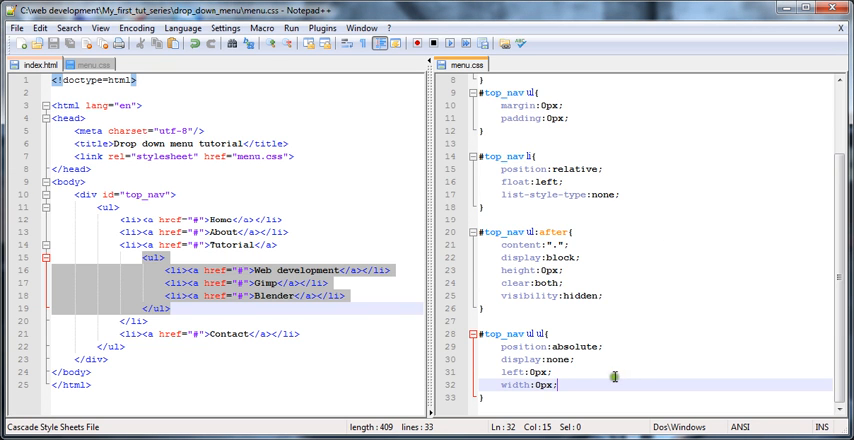
mouse_move(588, 380)
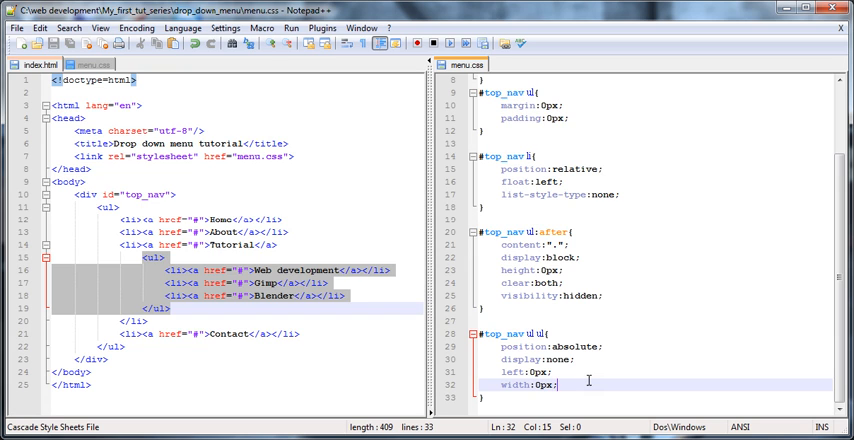
Fix 'bloxk' to 'block' in the top hover rule and save menu.css
scroll("up", 3)
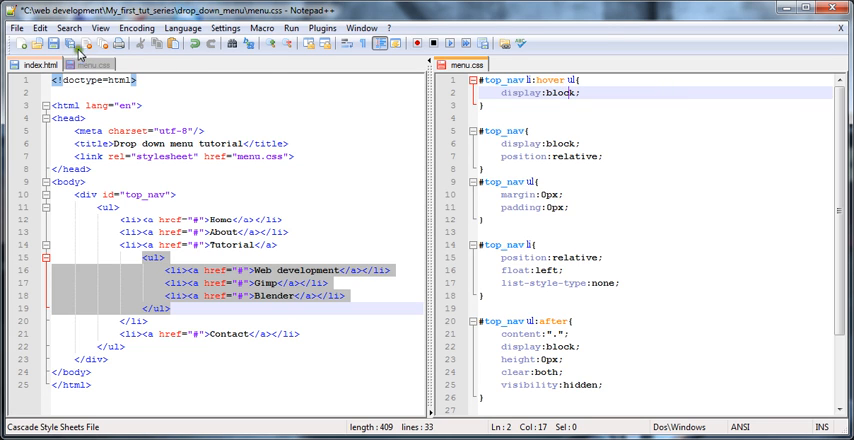
left_click(72, 44)
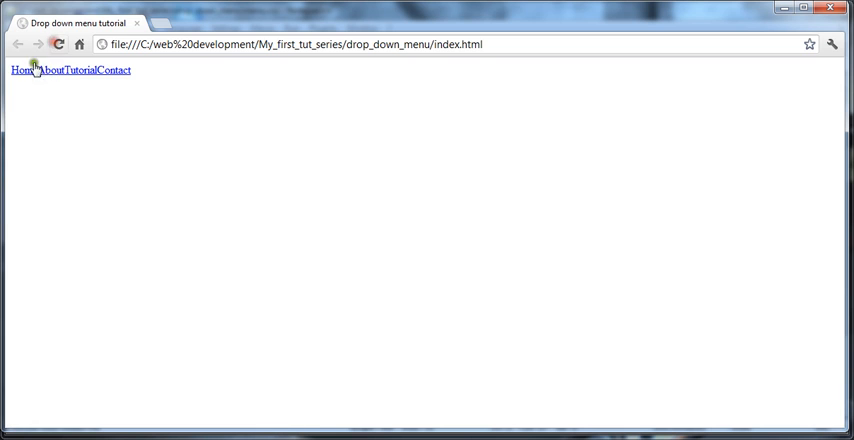
mouse_move(80, 70)
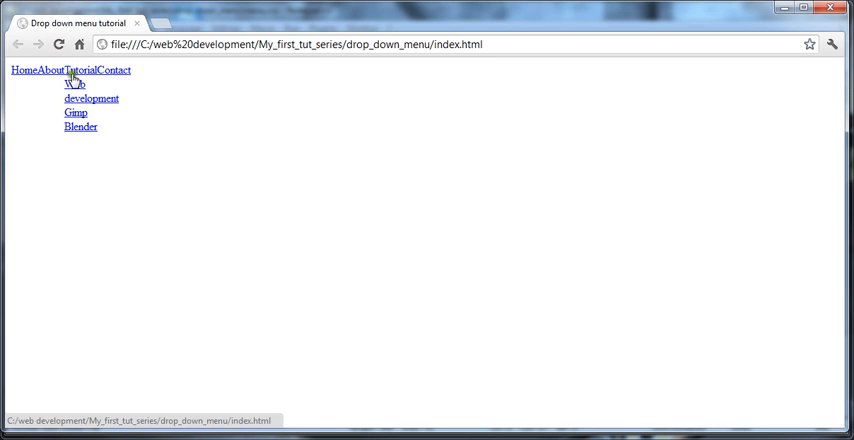
mouse_move(74, 98)
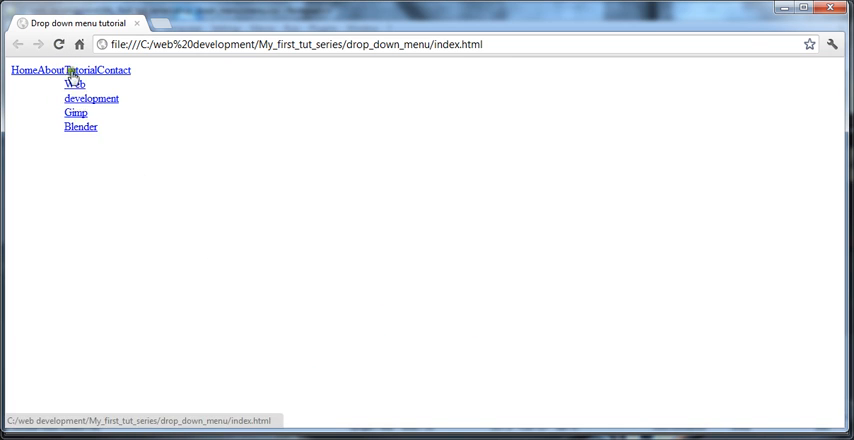
mouse_move(120, 110)
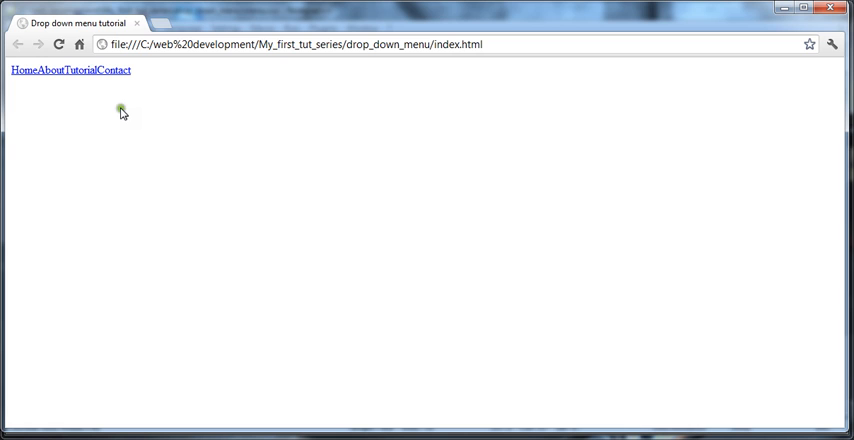
mouse_move(123, 113)
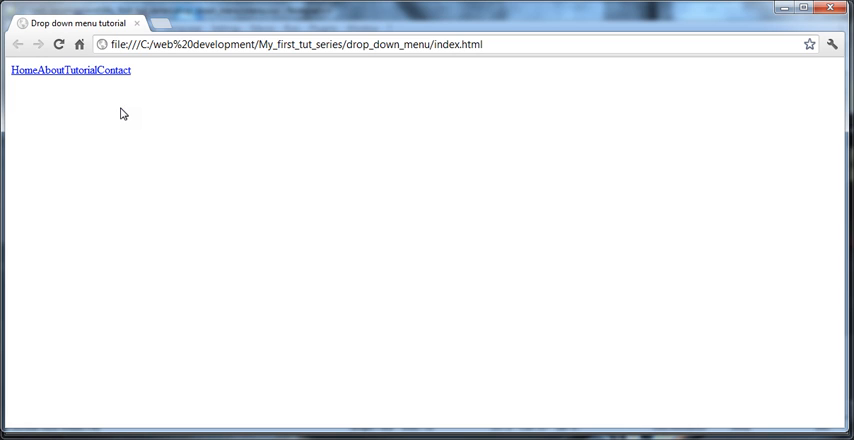